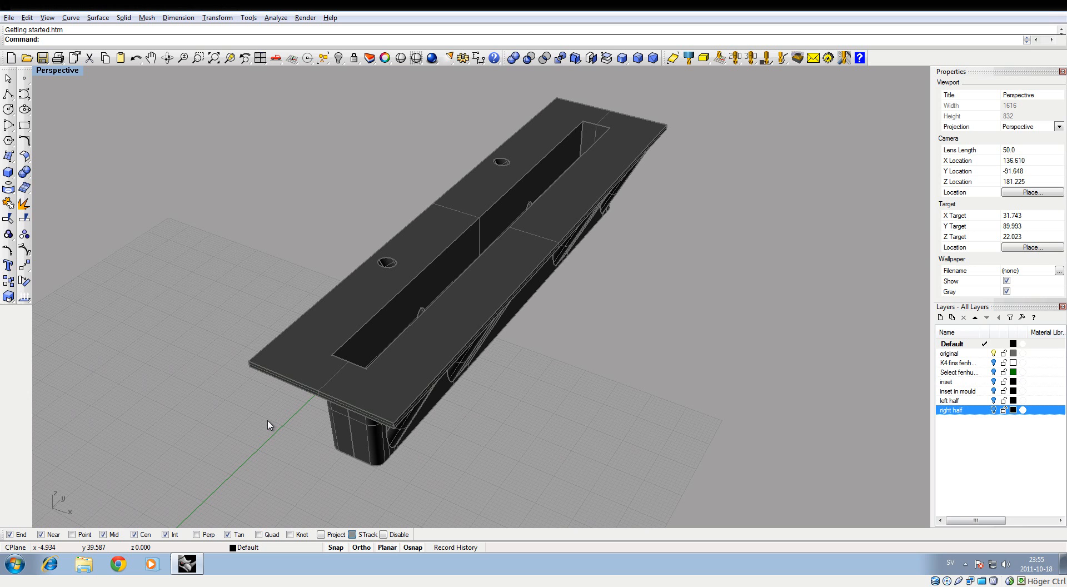
mouse_move(598, 362)
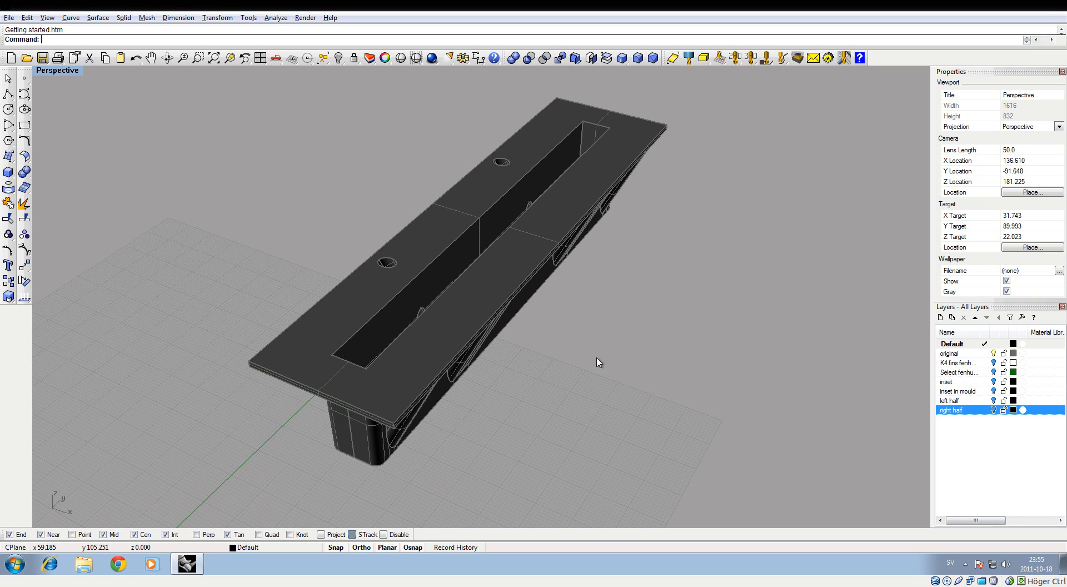
- Orbit around the fin box and toggle the layers to display the two-half mould block
drag(598, 361, 574, 314)
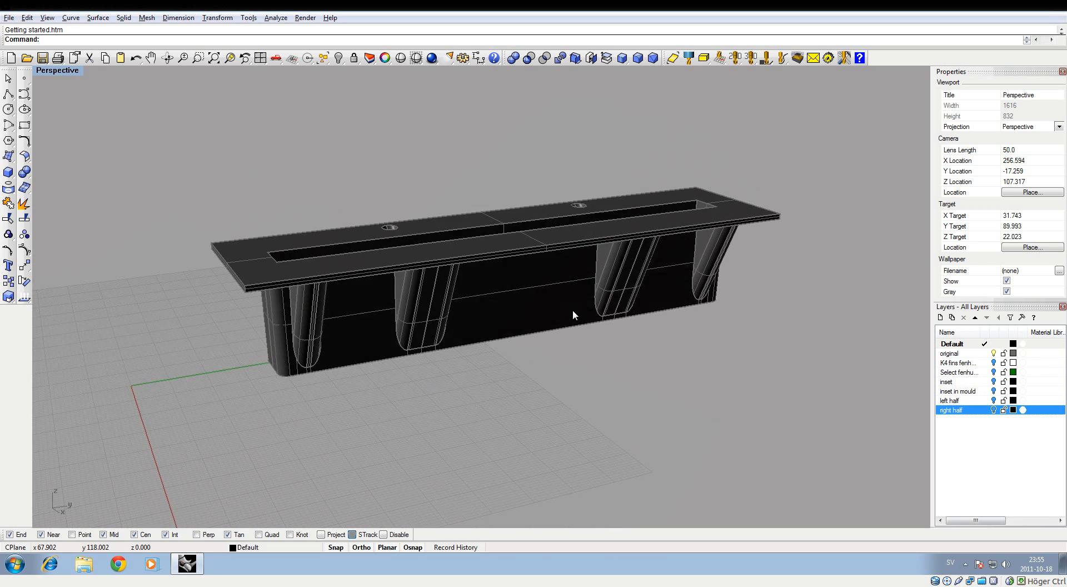
mouse_move(246, 294)
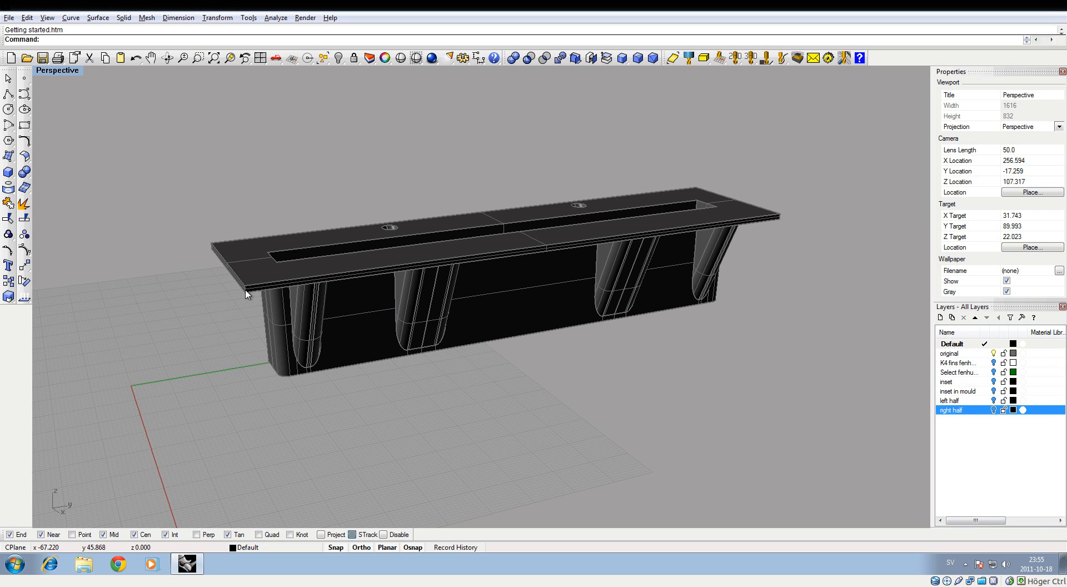
mouse_move(779, 220)
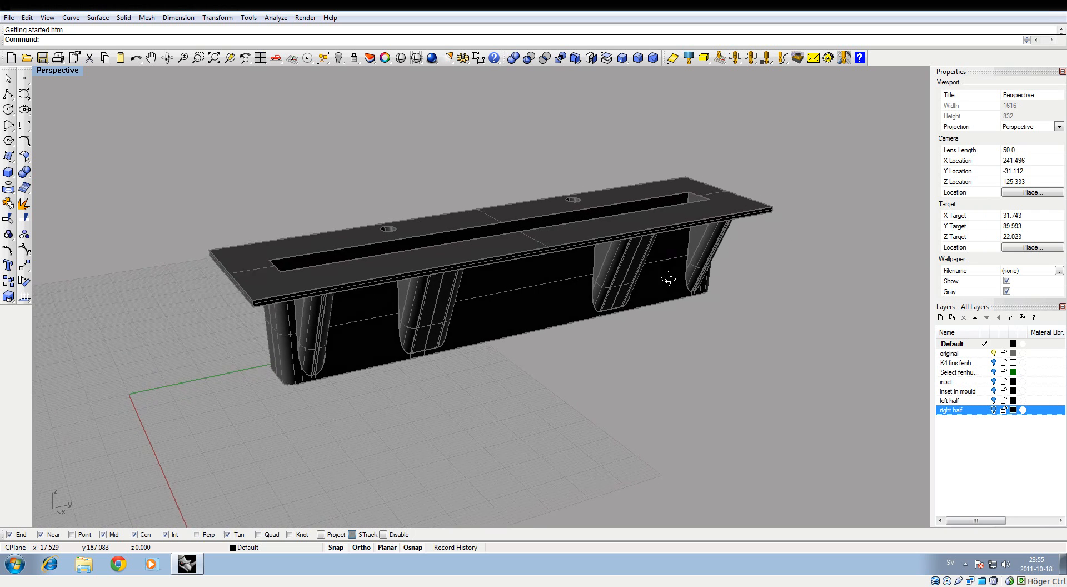
drag(667, 277, 490, 321)
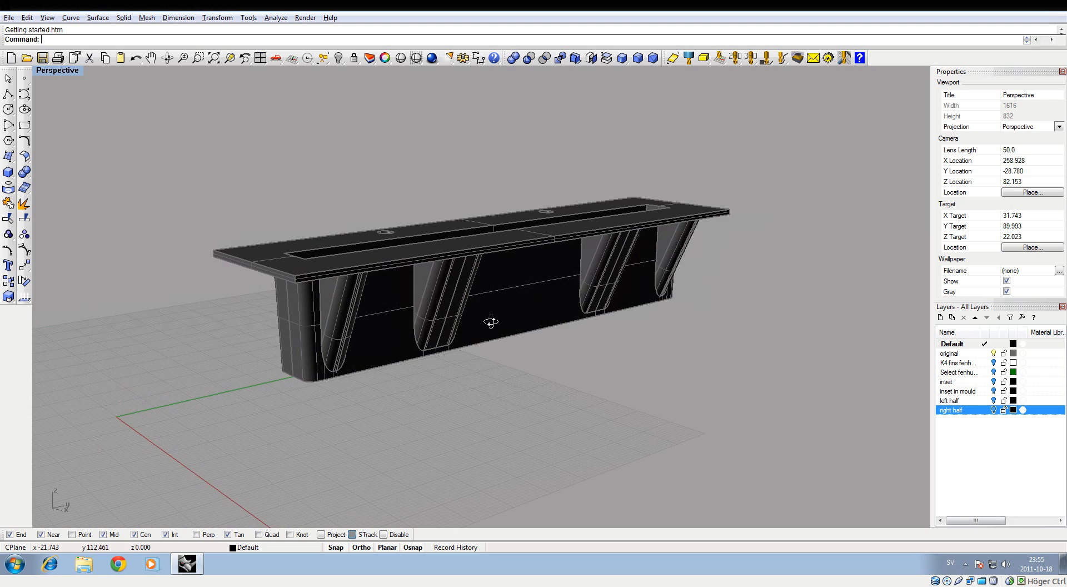
drag(491, 322, 626, 239)
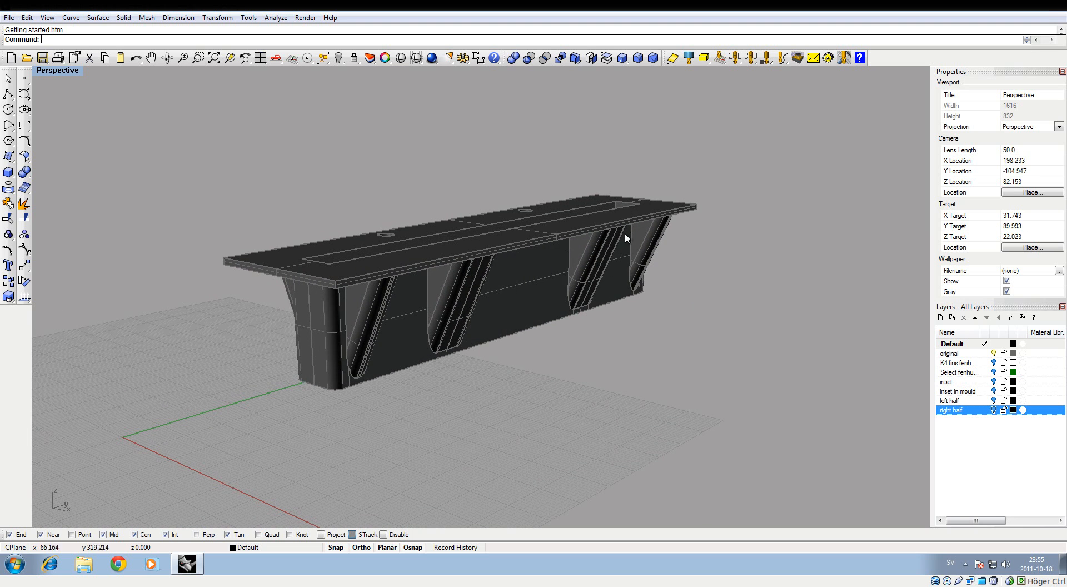
drag(626, 238, 676, 296)
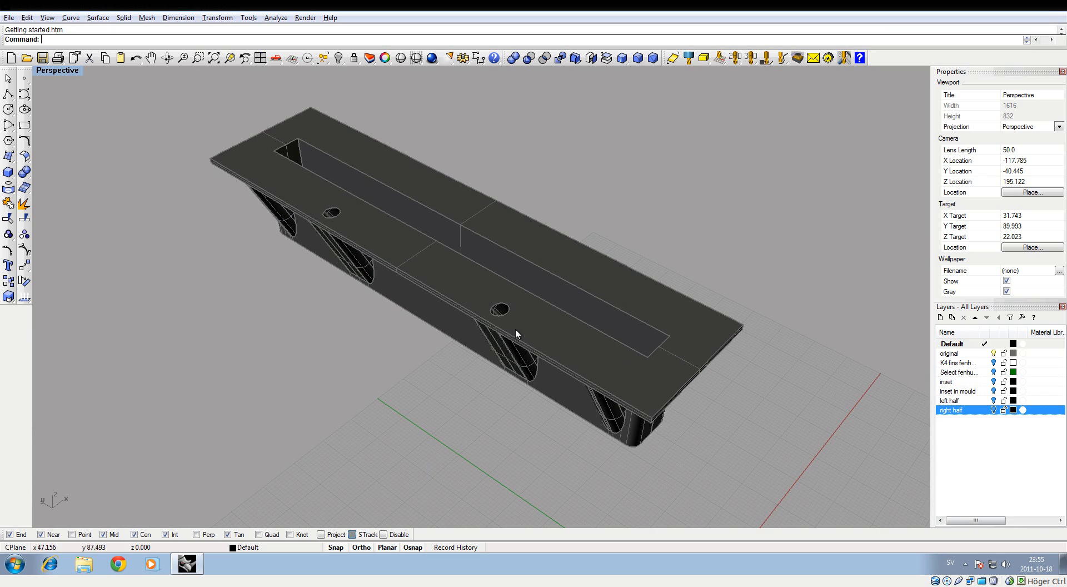
mouse_move(518, 320)
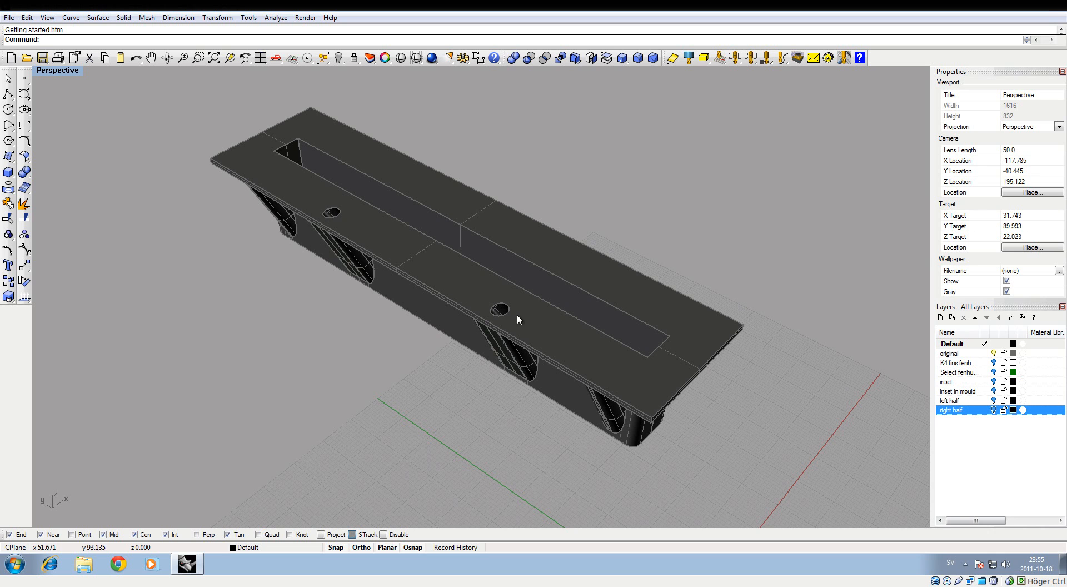
drag(517, 320, 537, 325)
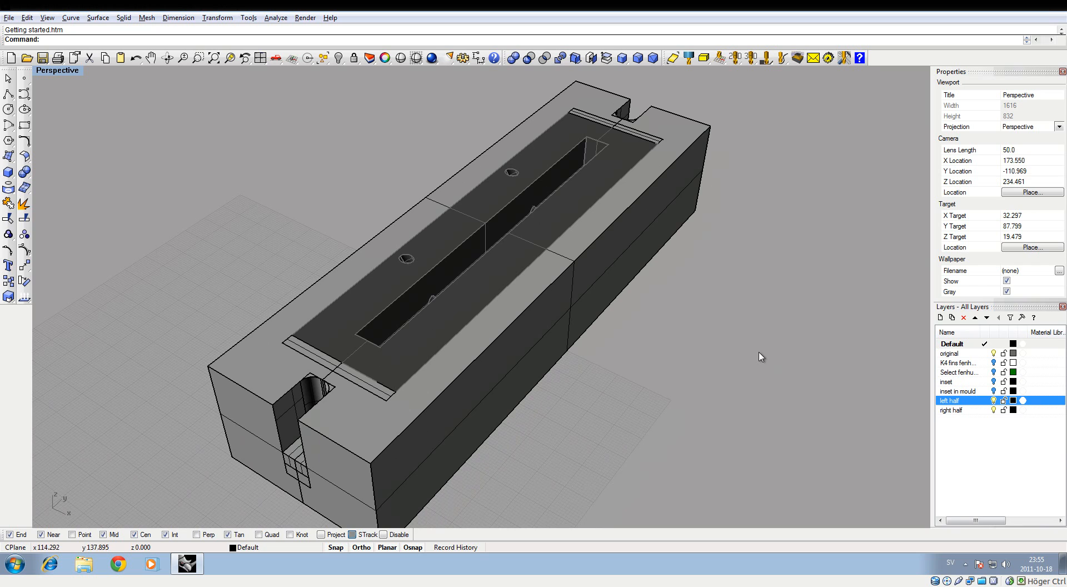
mouse_move(386, 309)
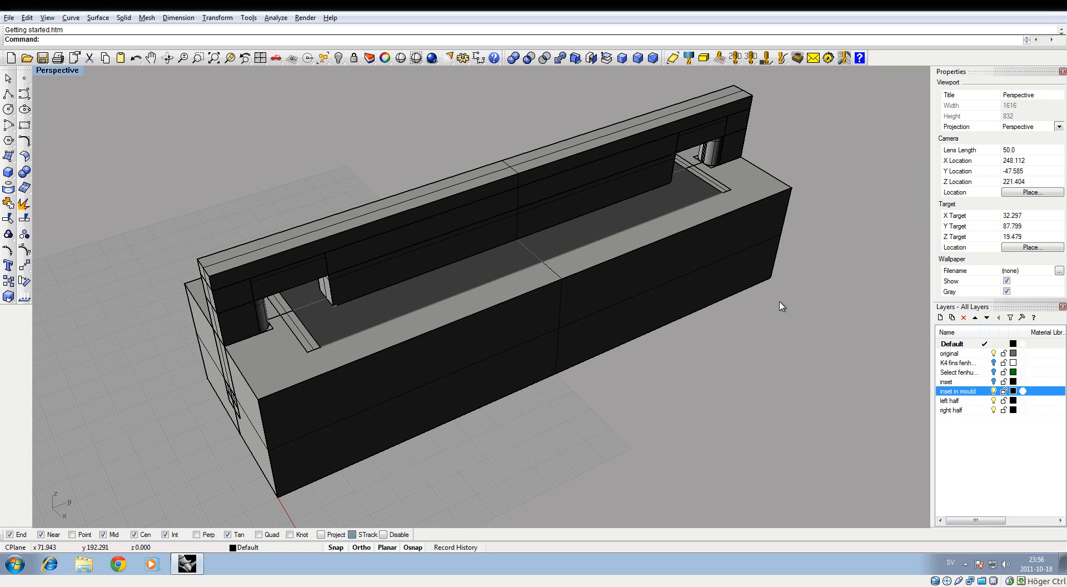
mouse_move(932, 370)
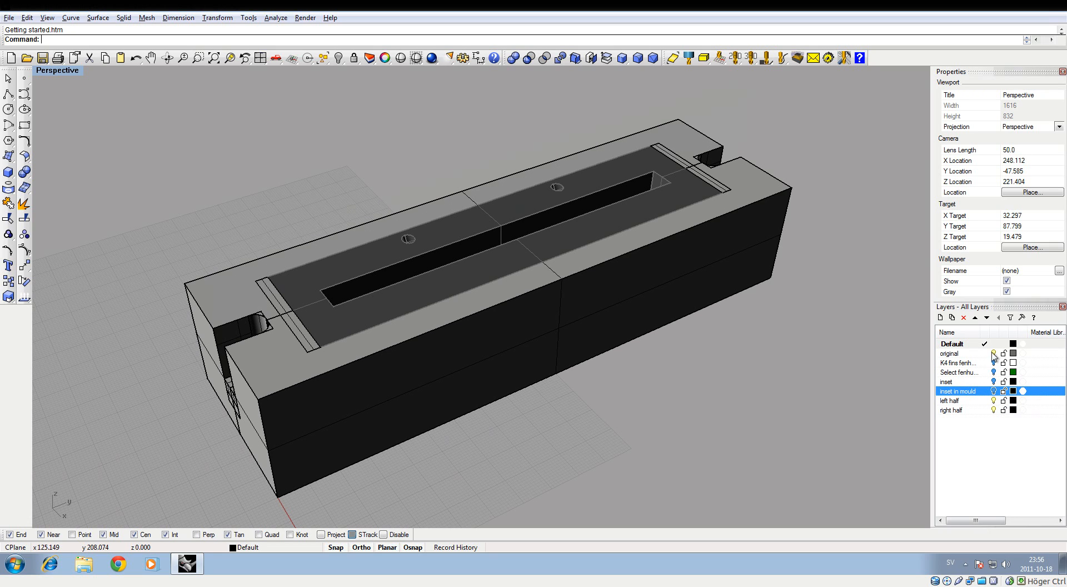
click(949, 352)
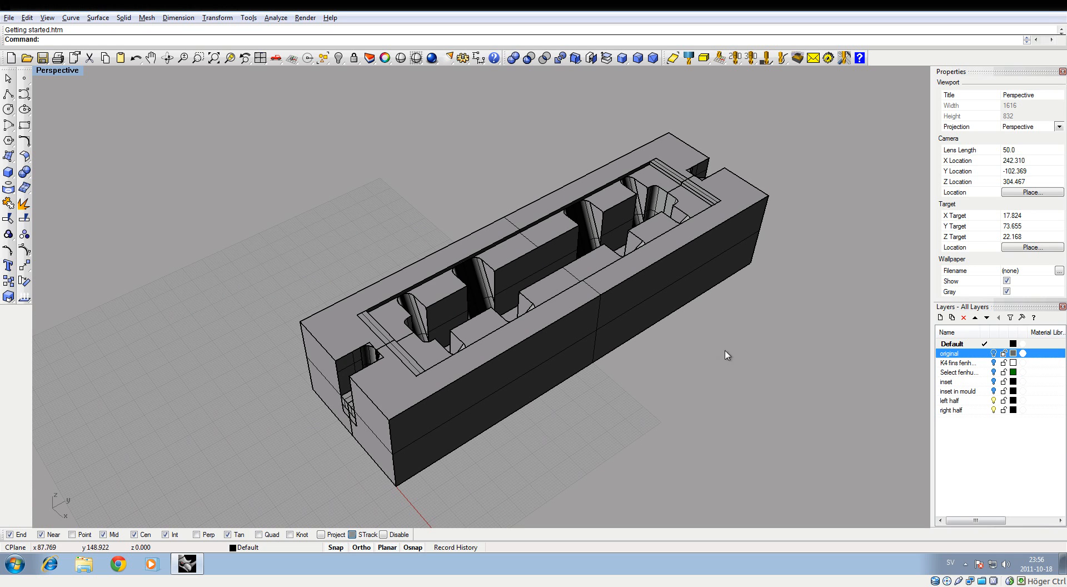
- Window-select both mould halves and generate a madCAM stock box around them
drag(727, 354, 403, 173)
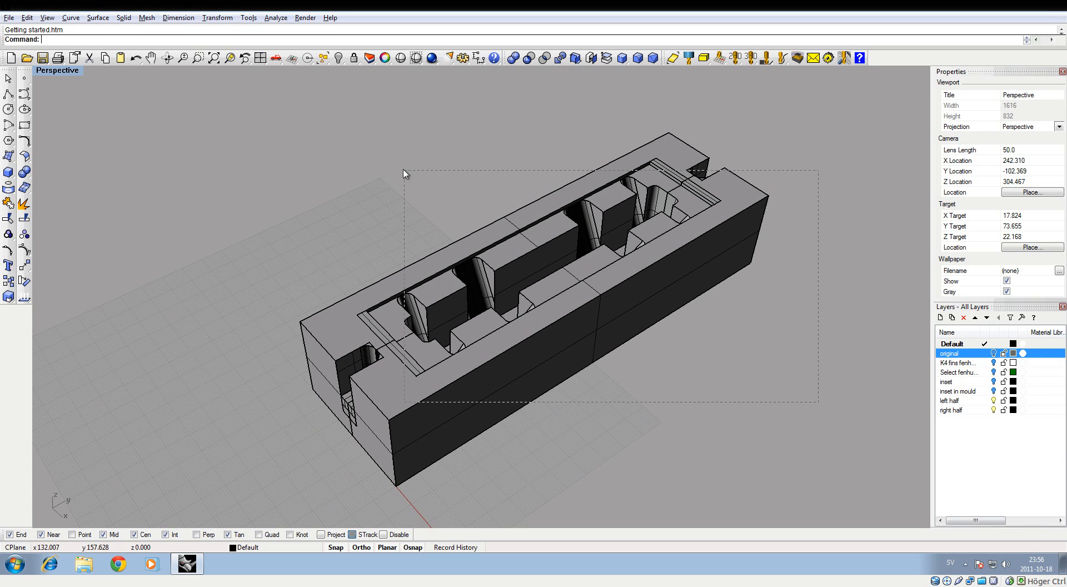
click(674, 62)
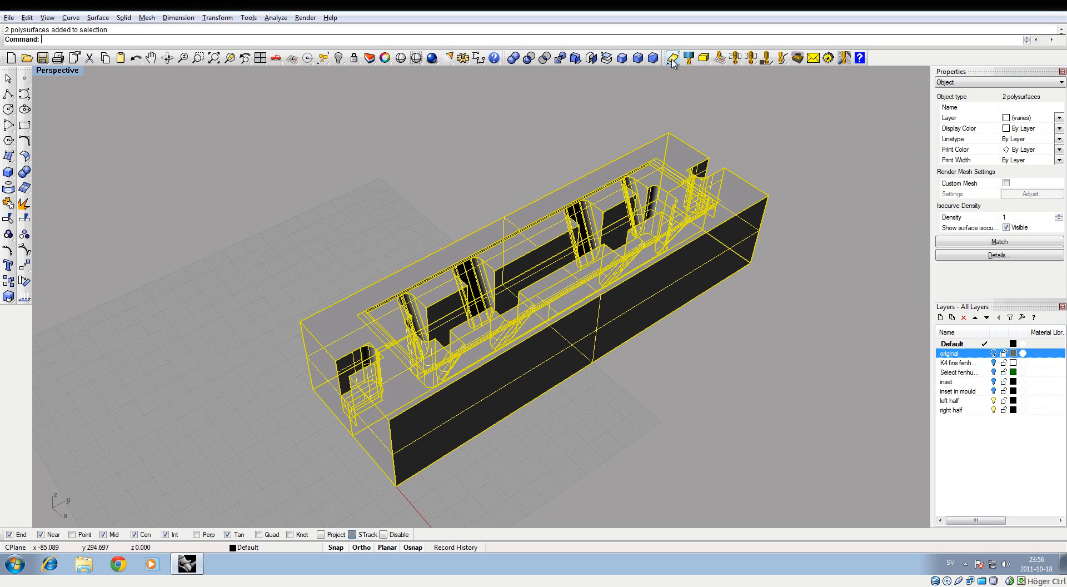
click(672, 59)
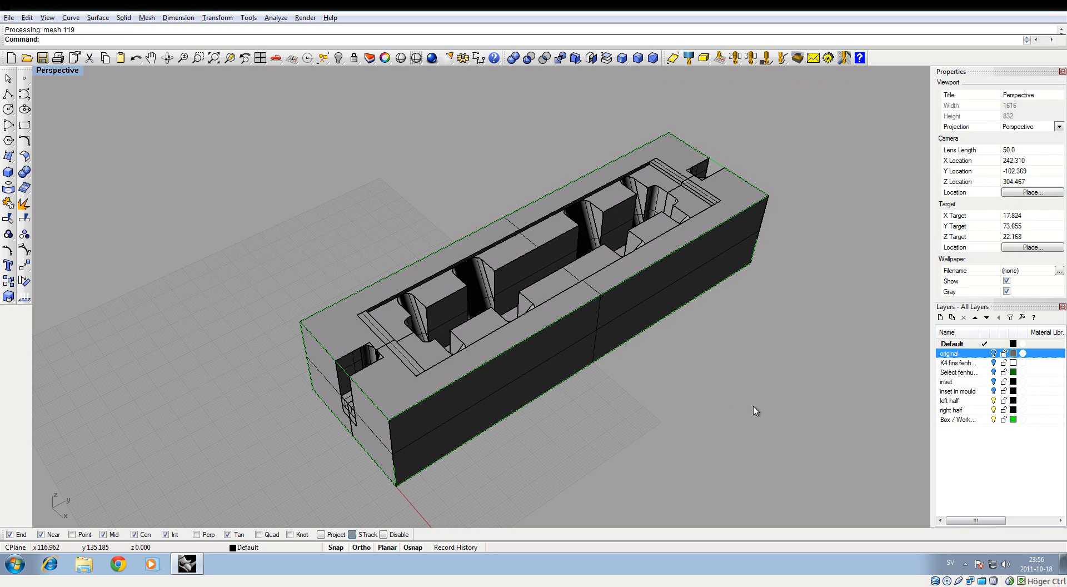
mouse_move(333, 352)
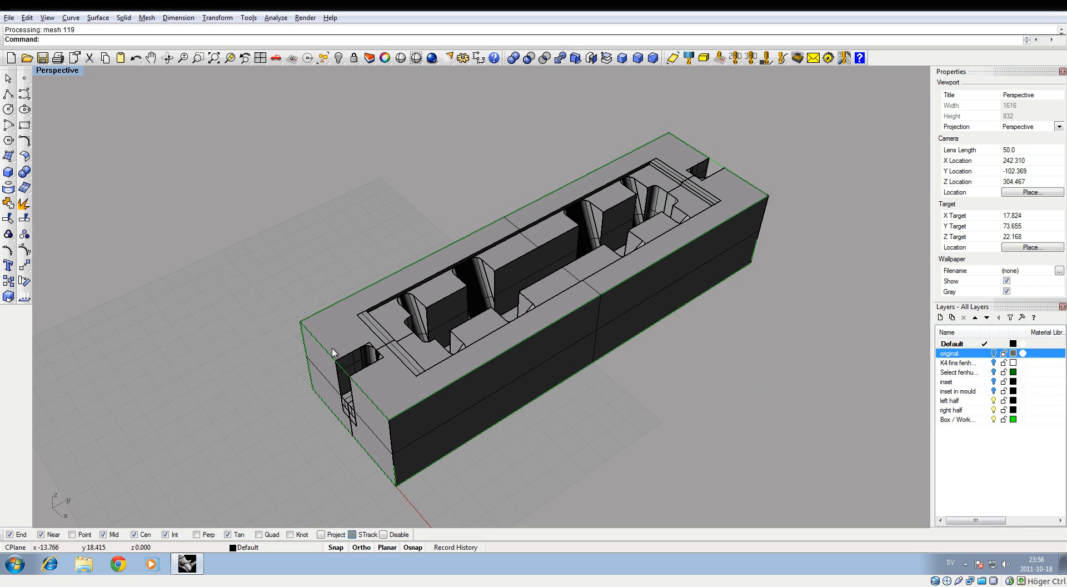
mouse_move(689, 150)
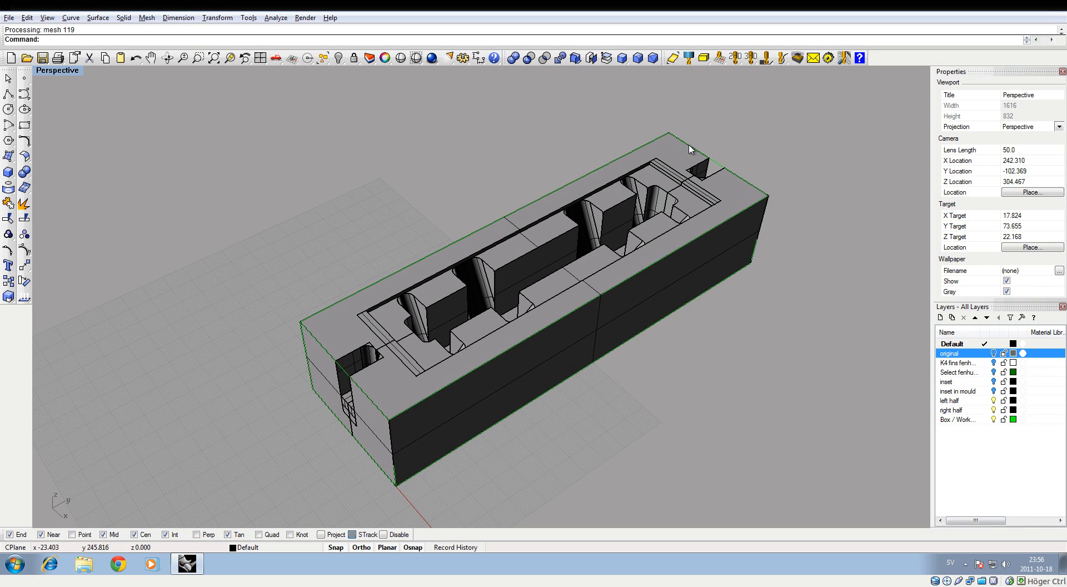
mouse_move(416, 429)
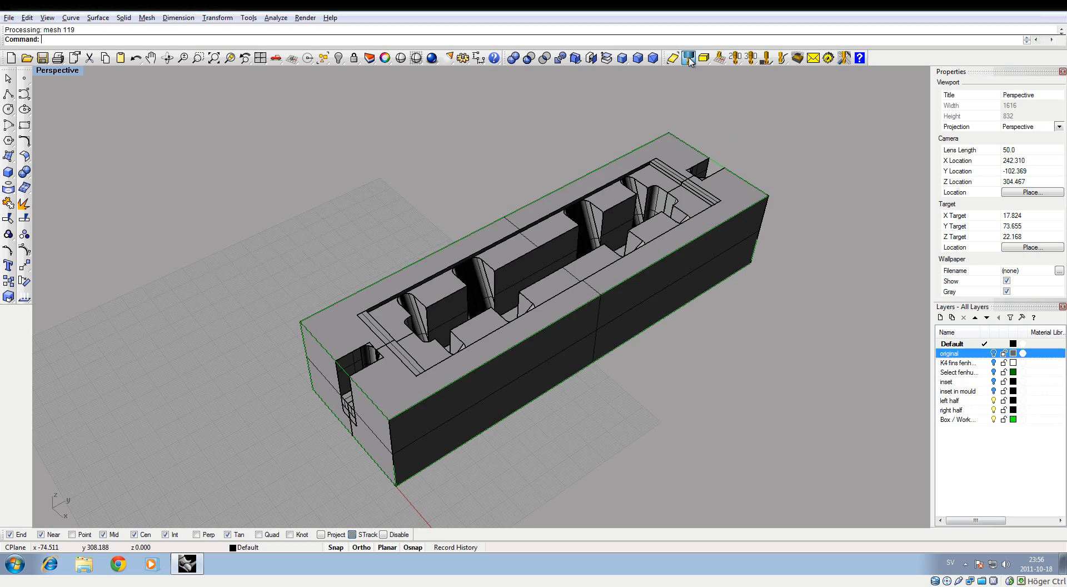
- Choose FLAT_END_12 from the cutter library as the active cutter
click(688, 58)
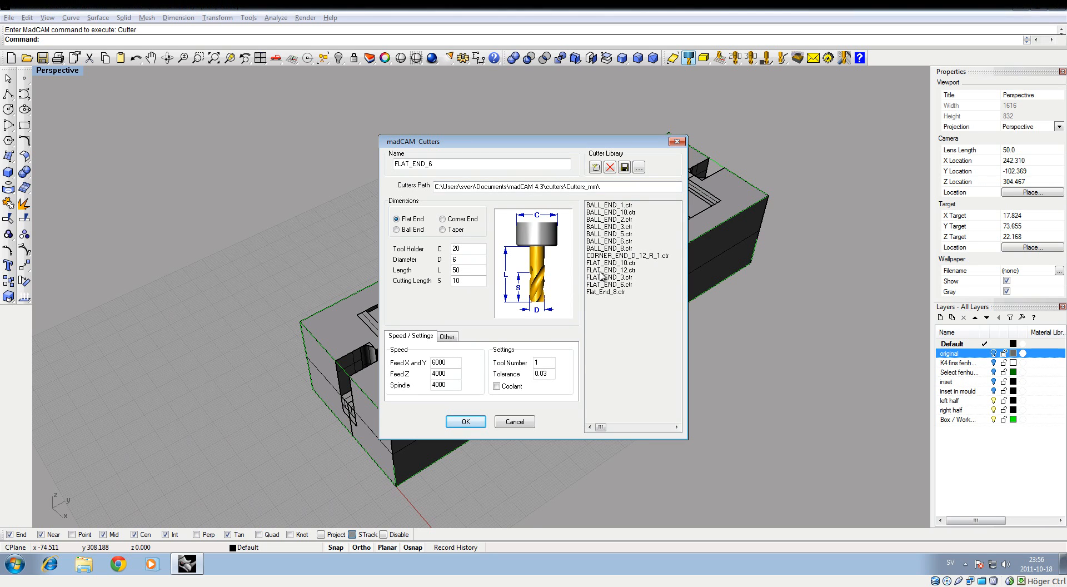
click(609, 269)
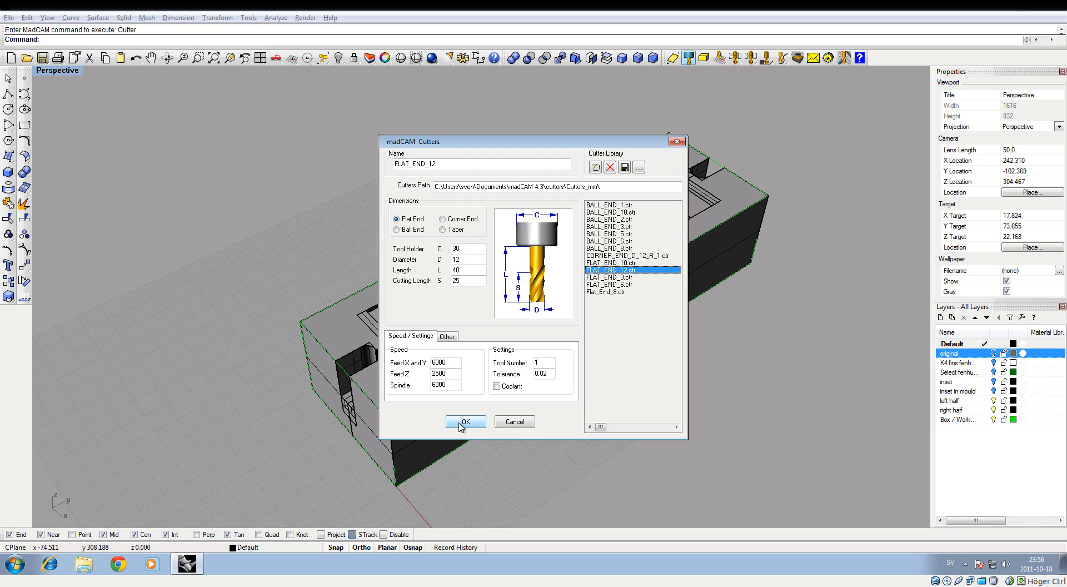
click(465, 421)
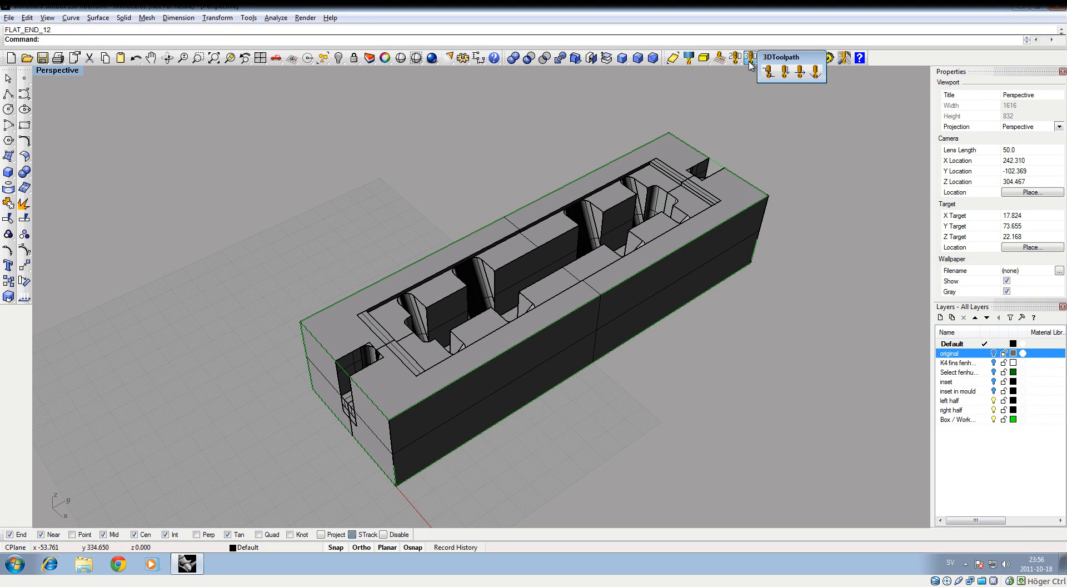
mouse_move(749, 86)
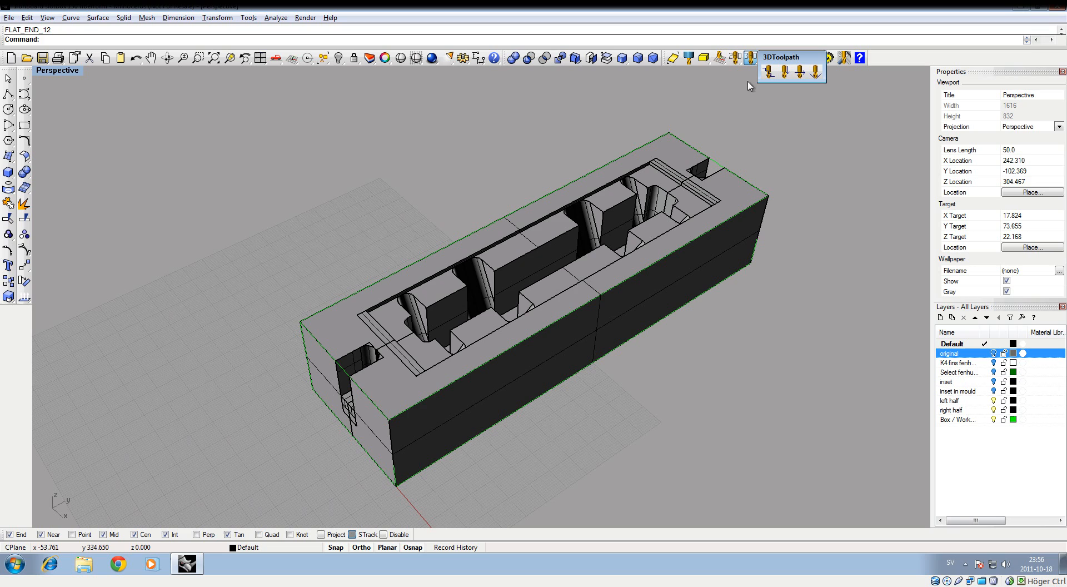
mouse_move(807, 121)
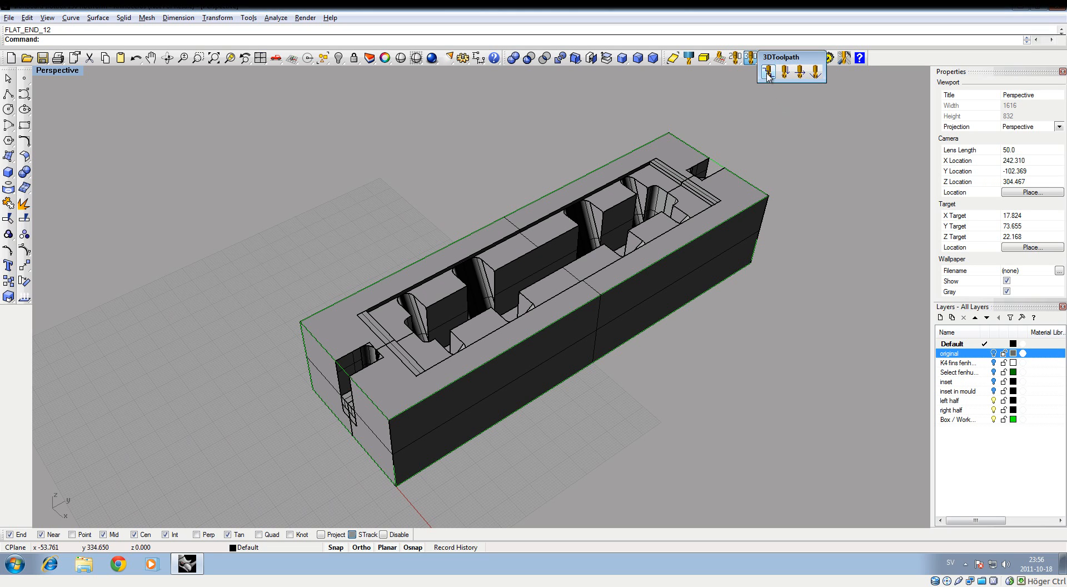
mouse_move(783, 73)
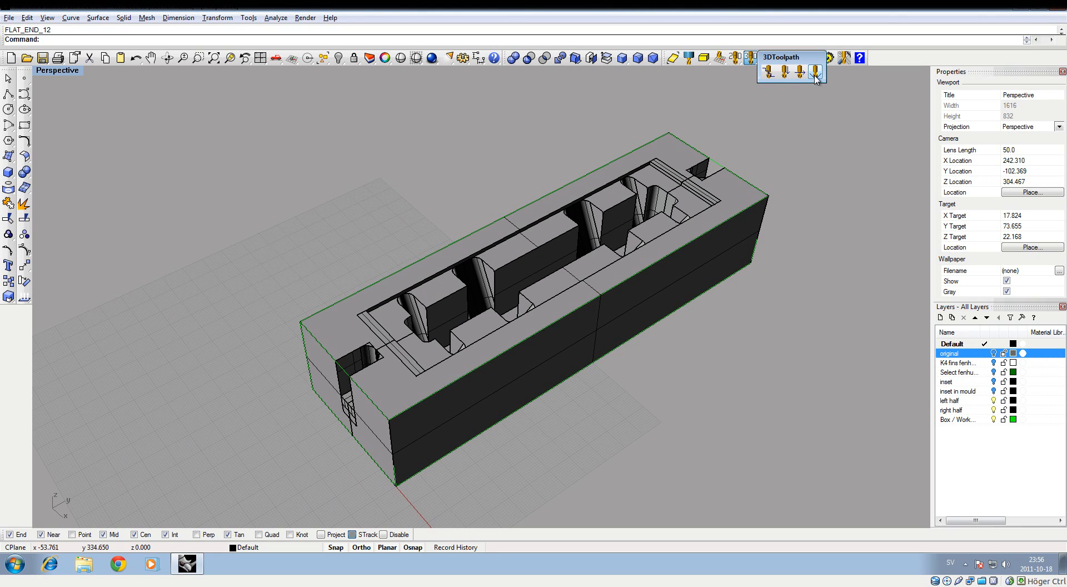
mouse_move(815, 73)
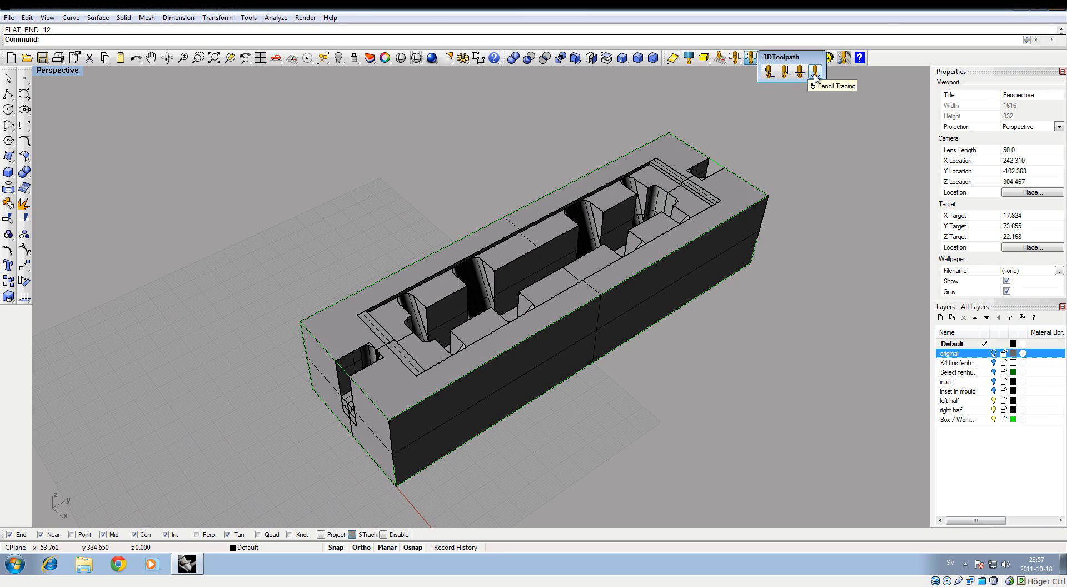
mouse_move(781, 77)
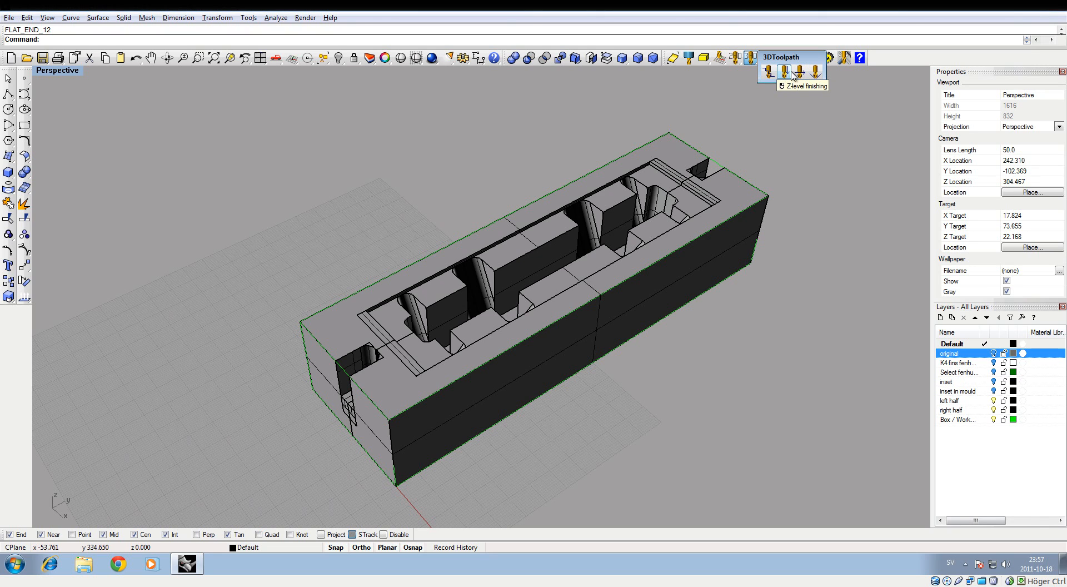
mouse_move(799, 72)
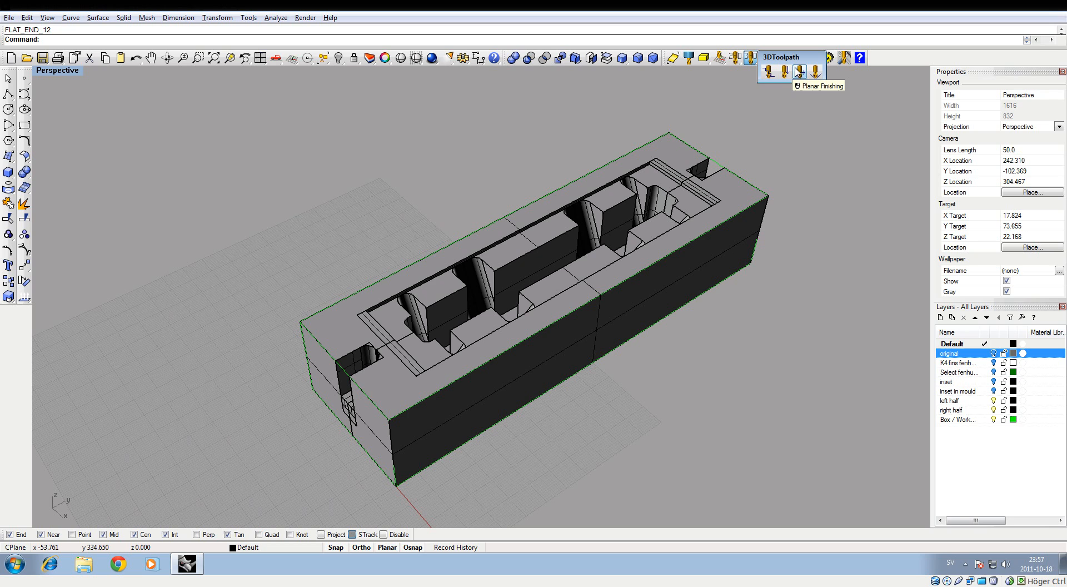
- Start roughing with step-down 1, stock to leave 0.2, pocketing method and conventional direction
click(796, 72)
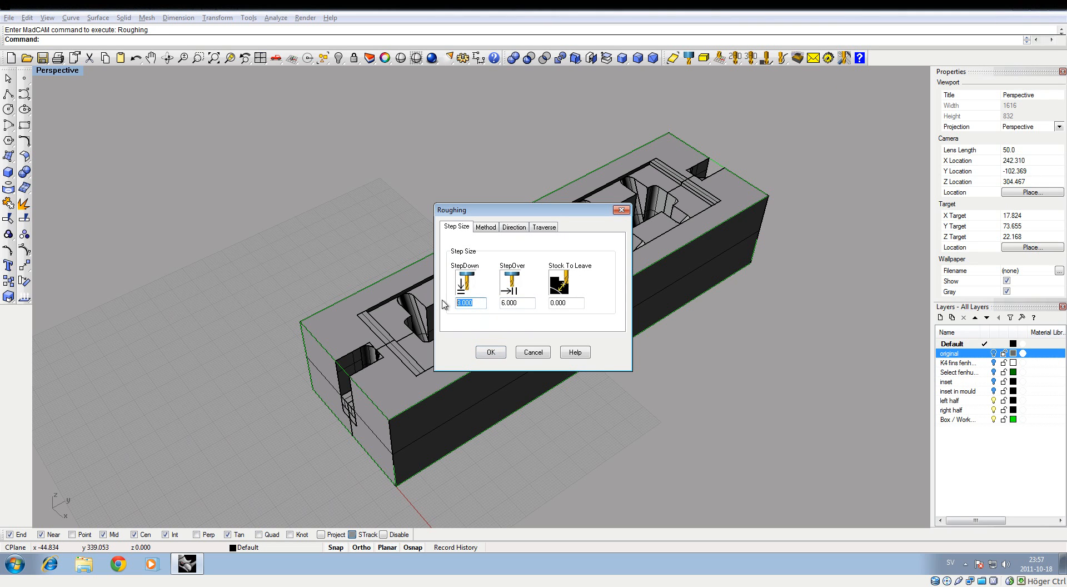
mouse_move(474, 327)
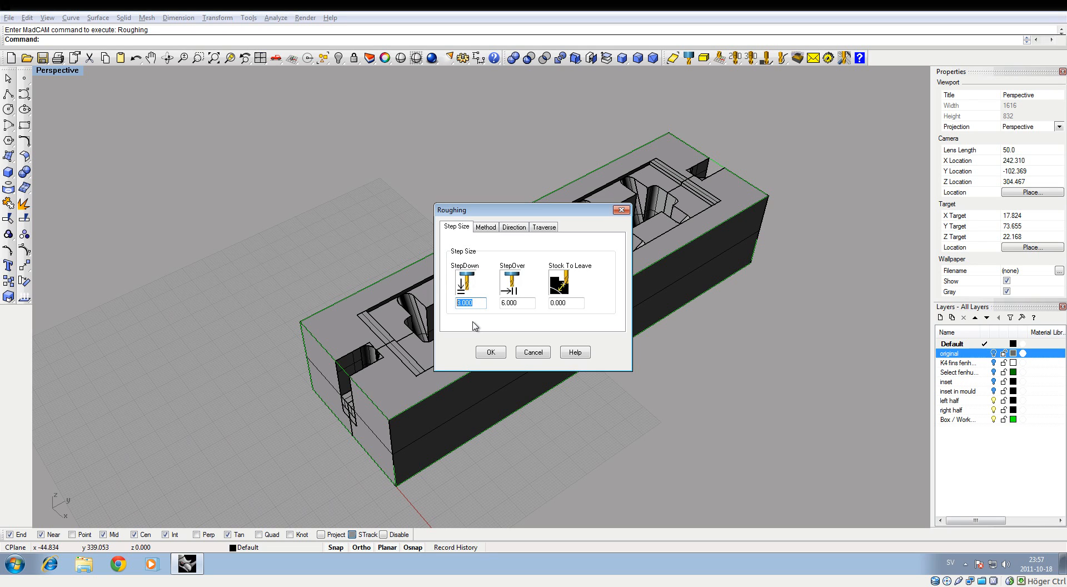
text(1)
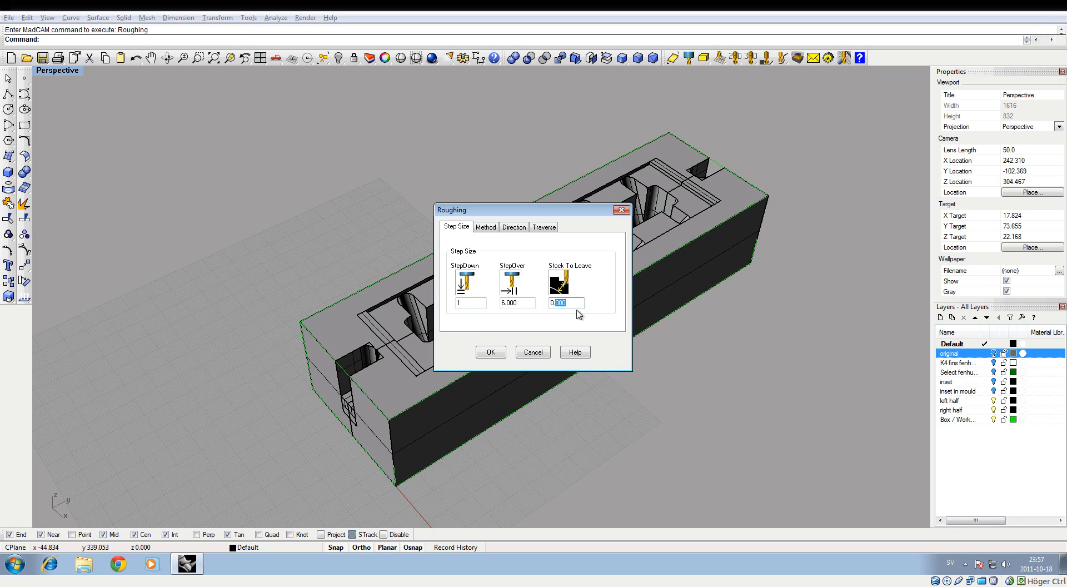
text(0.2)
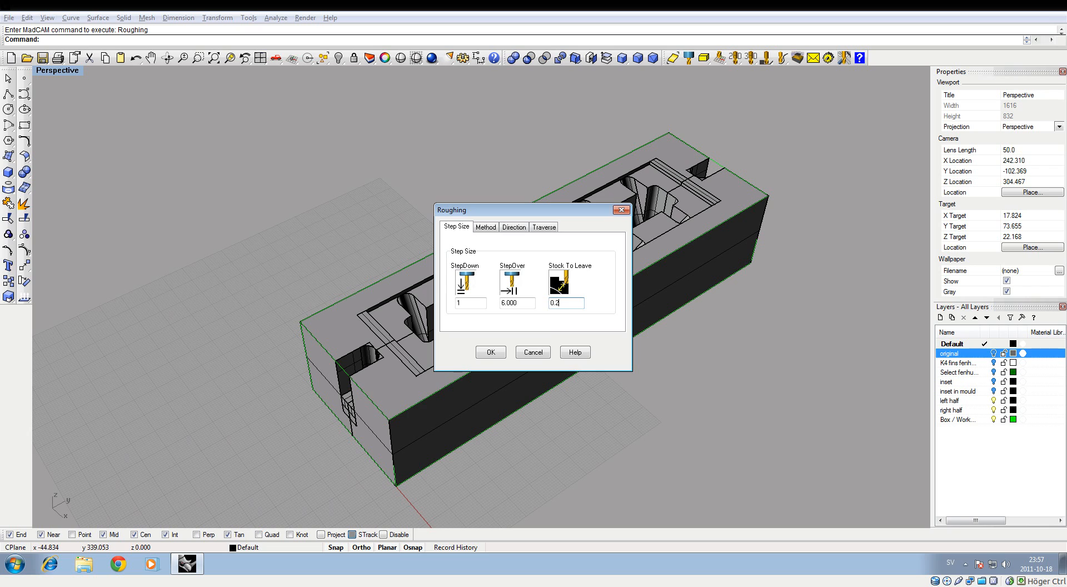
click(485, 226)
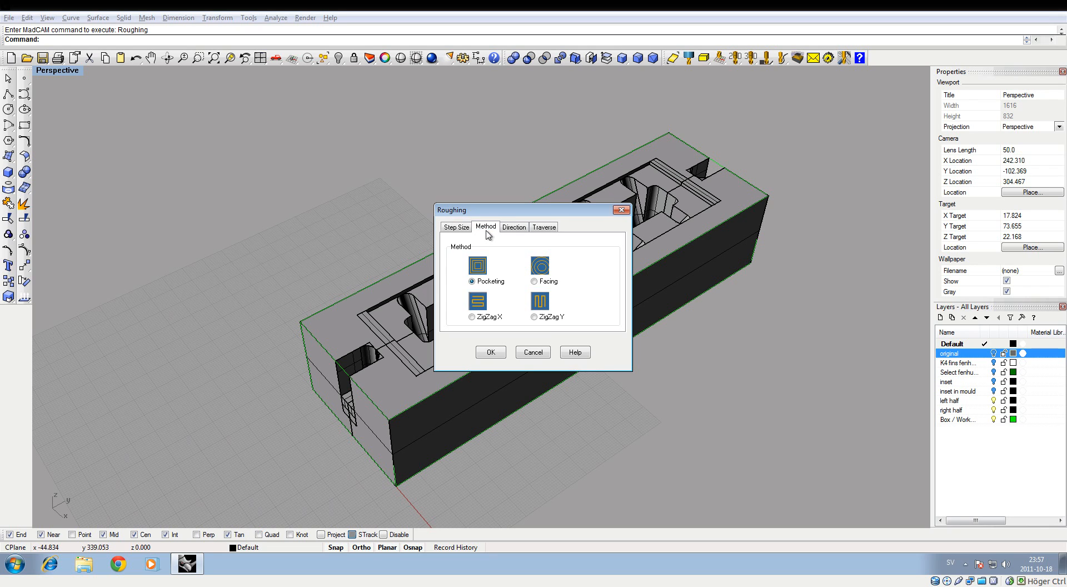
click(514, 226)
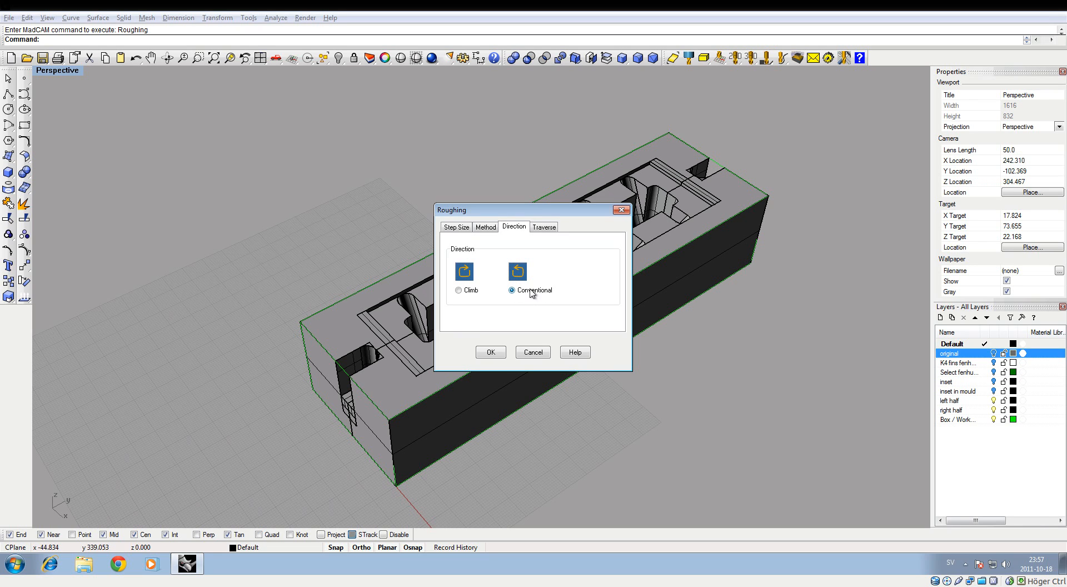
mouse_move(481, 301)
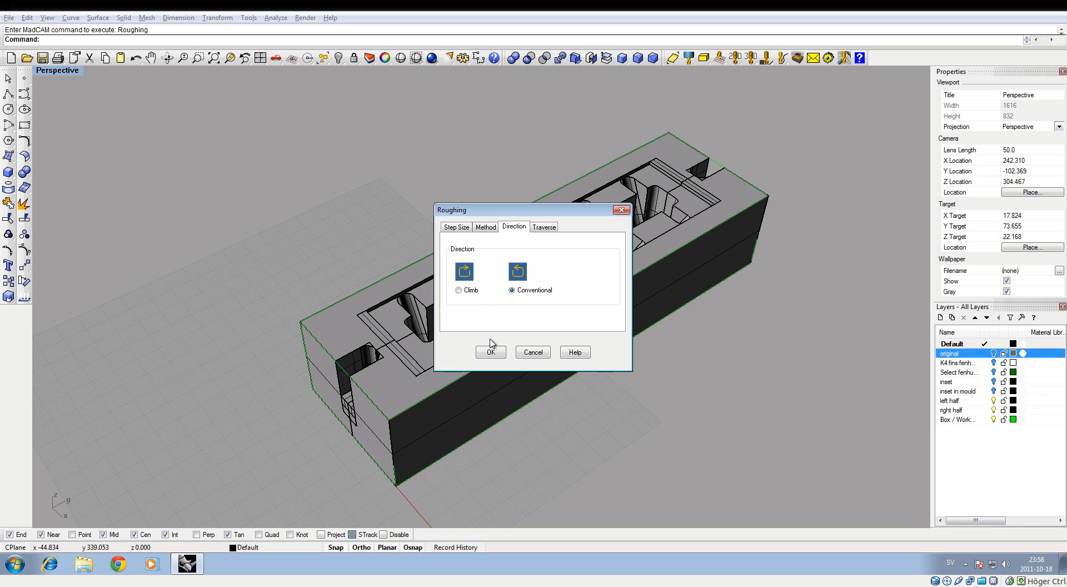
- Confirm the Roughing dialog to compute the Roughing-FLAT_END_12 toolpath
click(490, 352)
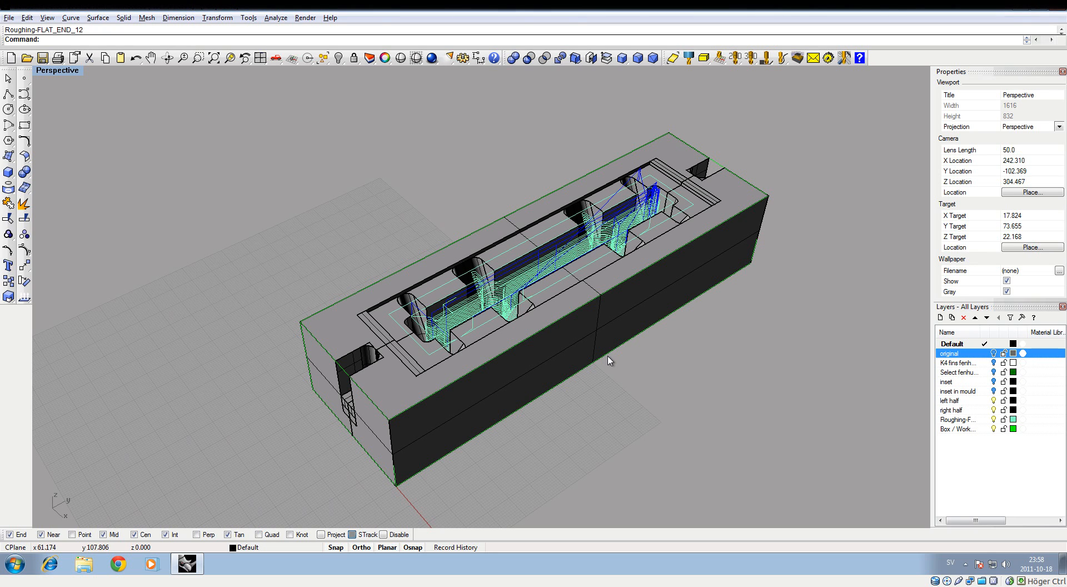
mouse_move(592, 233)
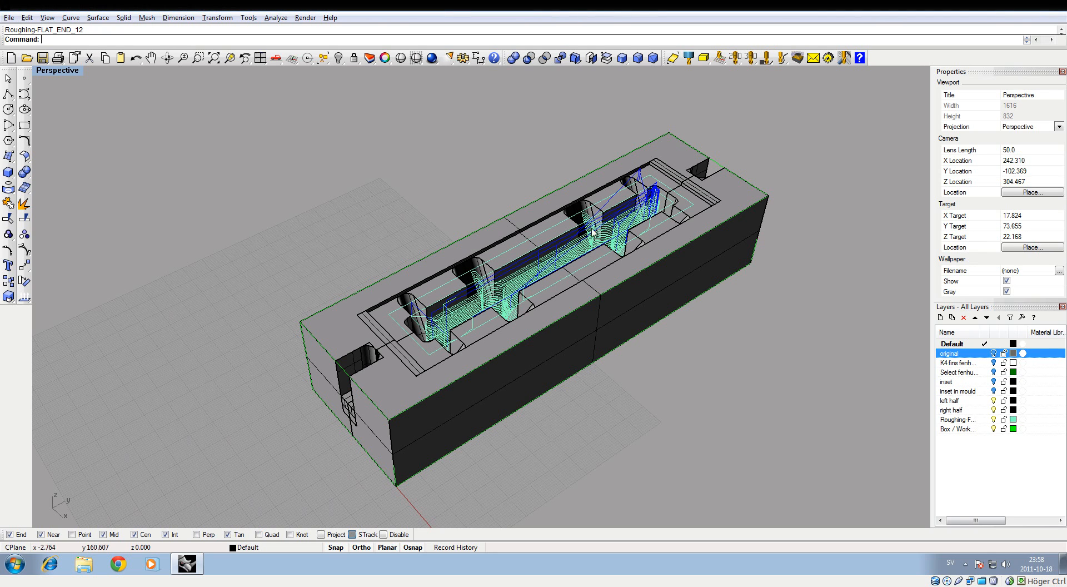
mouse_move(713, 182)
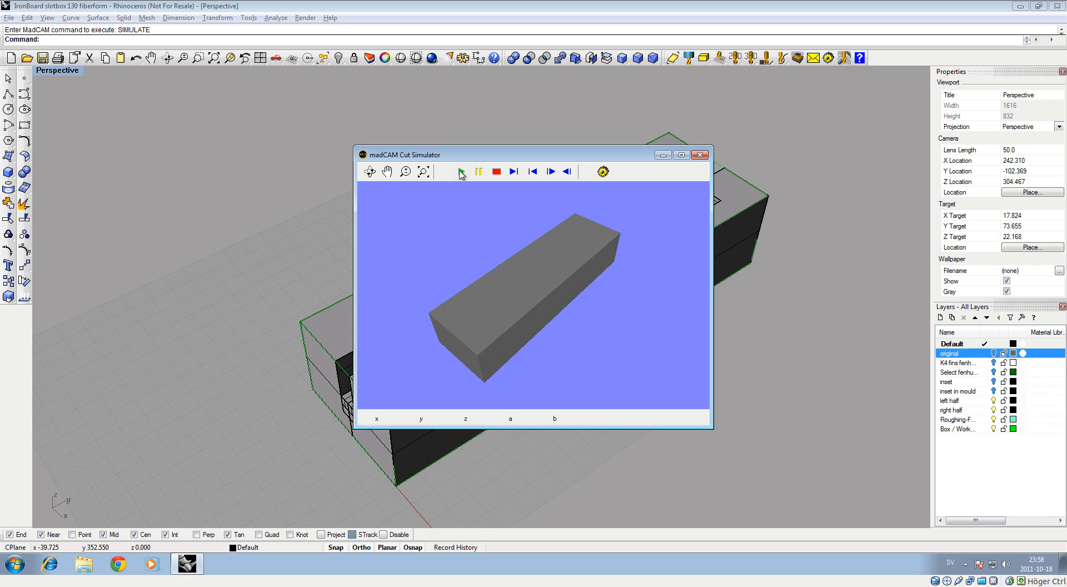
click(460, 171)
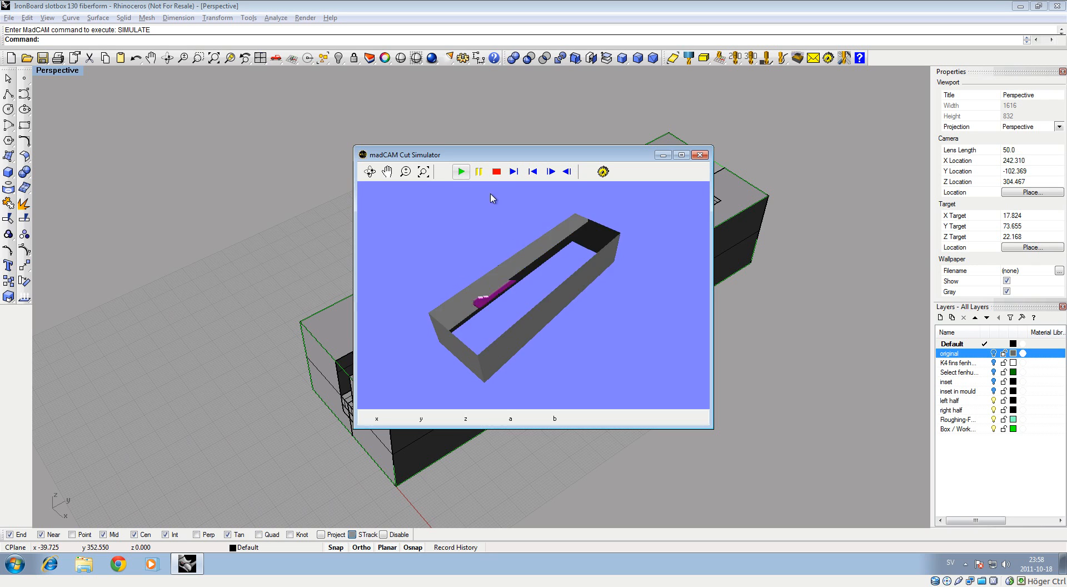
click(515, 171)
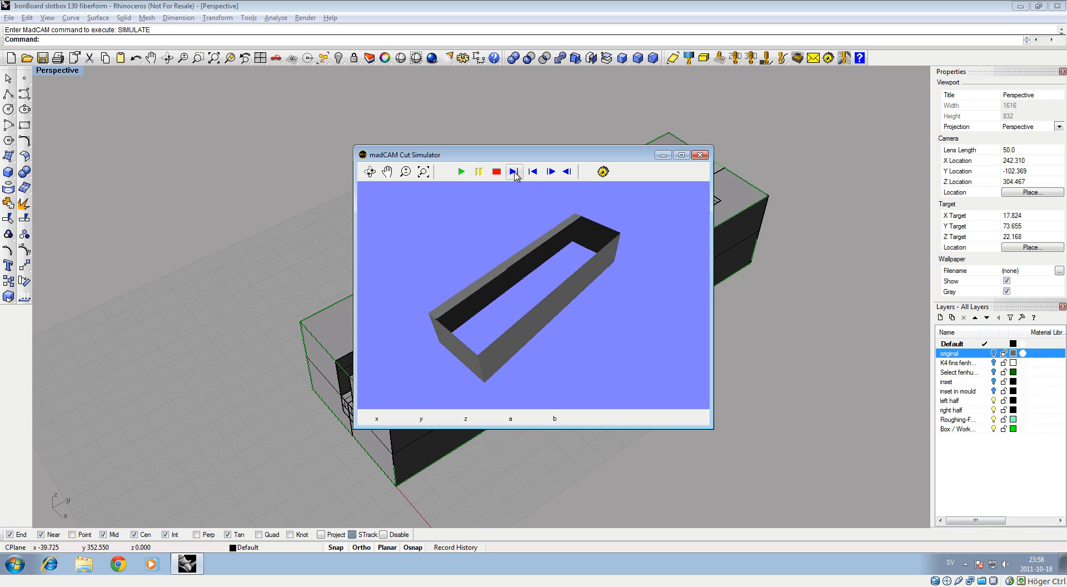
click(514, 171)
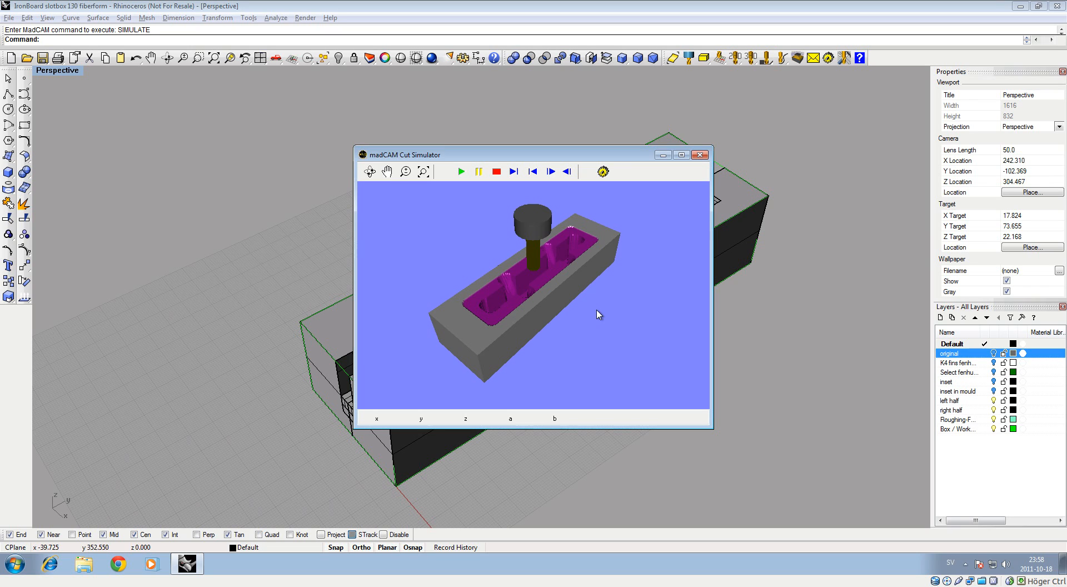
mouse_move(614, 289)
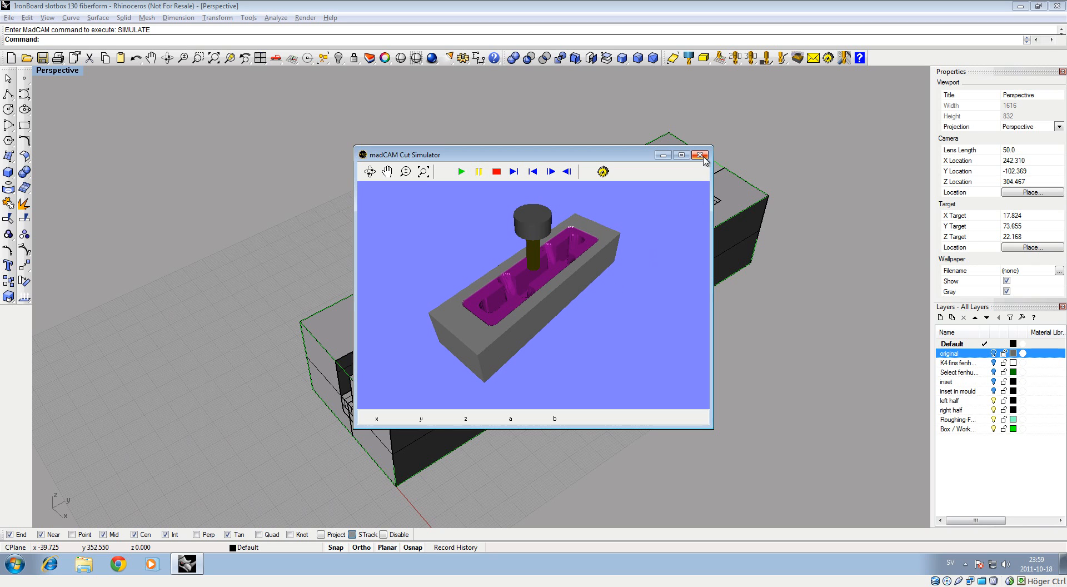
click(700, 155)
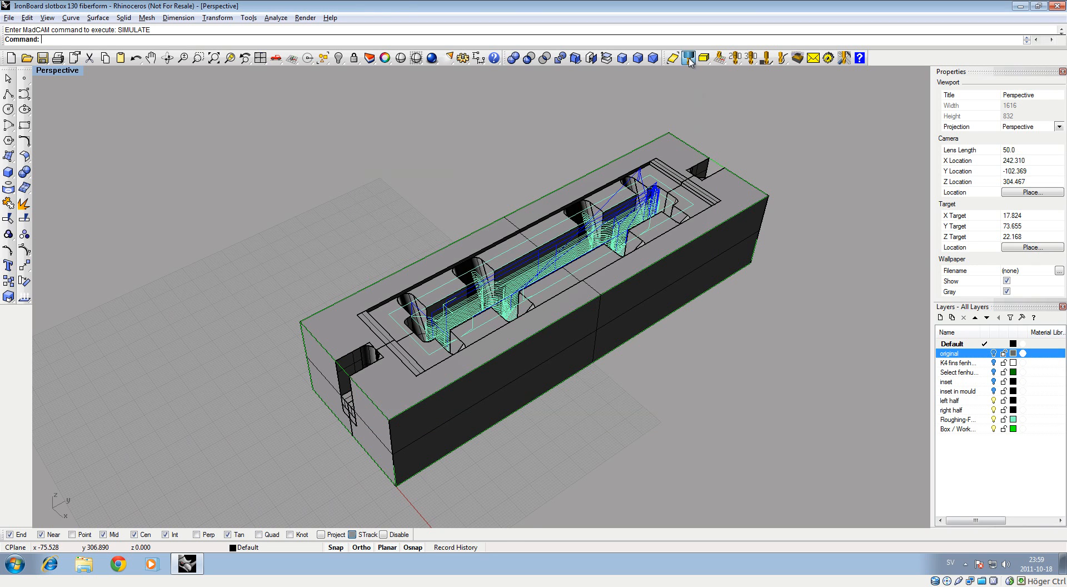
- Select FLAT_END_6.ctr in the cutter library and confirm it as the current cutter
click(688, 58)
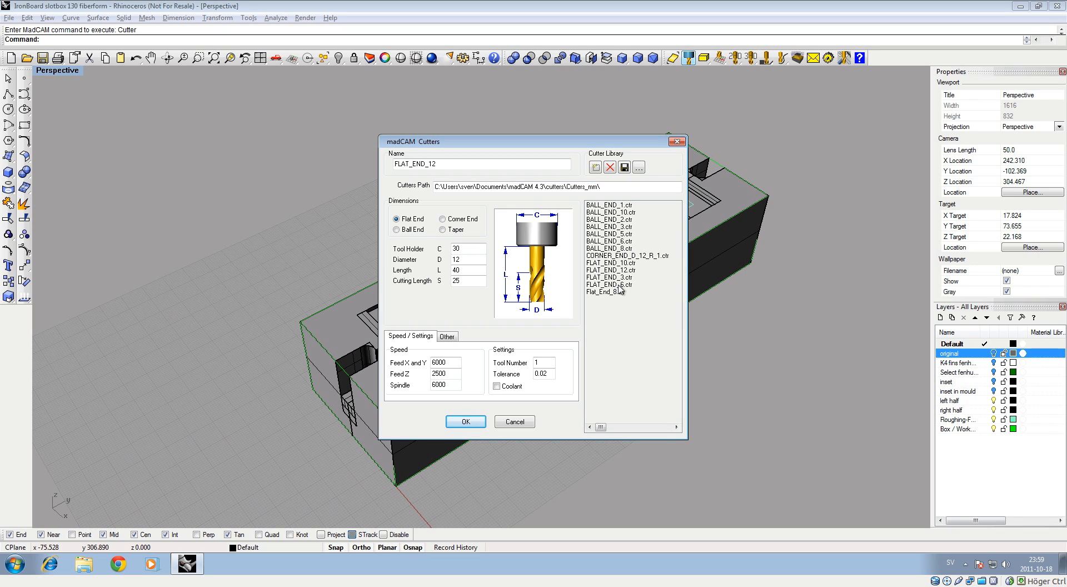
click(610, 285)
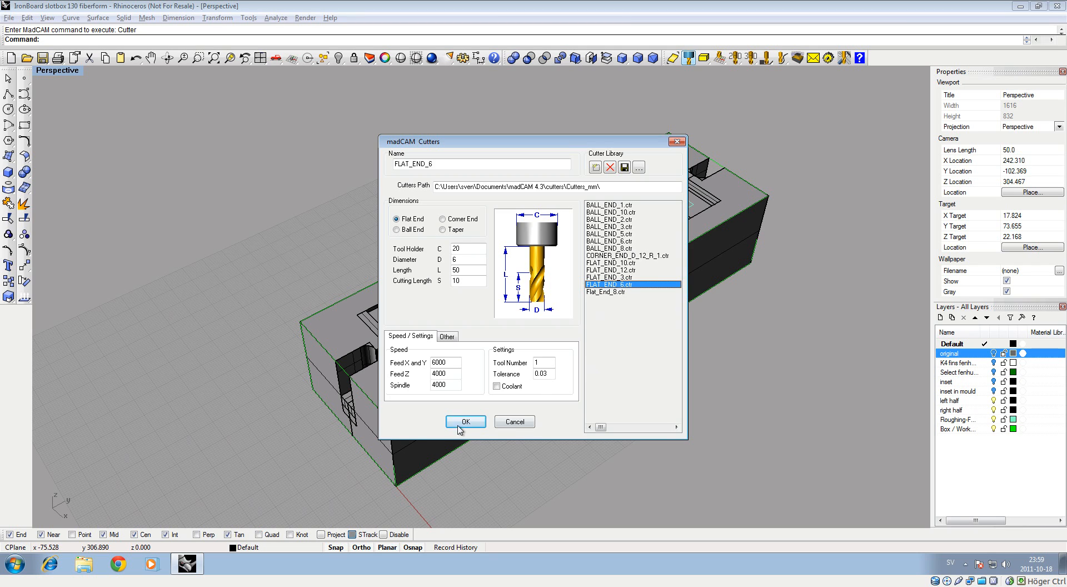
click(465, 421)
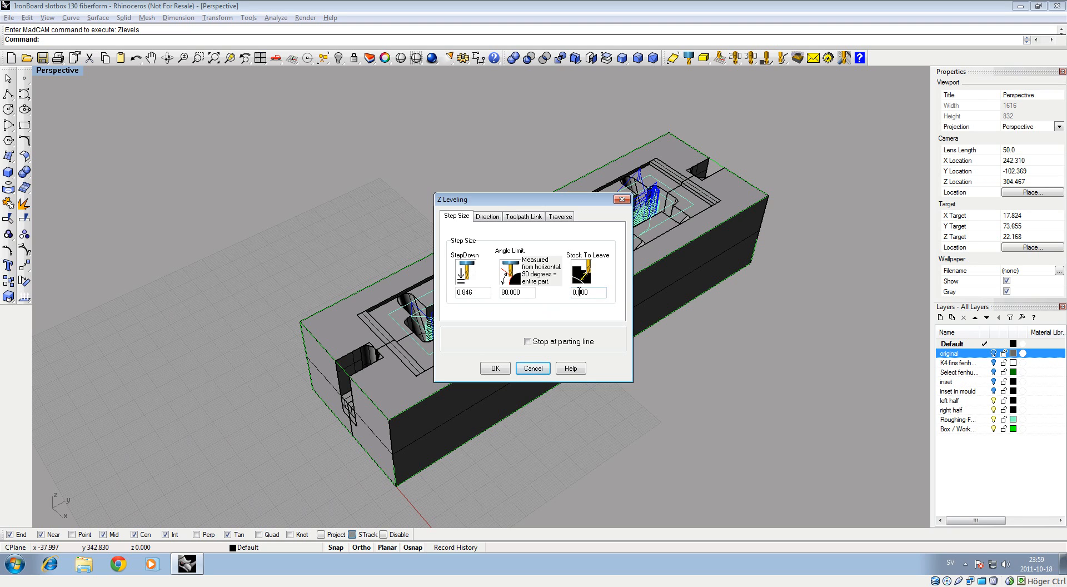
- Set Z-level stock to leave 0.2, review Direction and Toolpath Link, and generate the toolpath
click(587, 292)
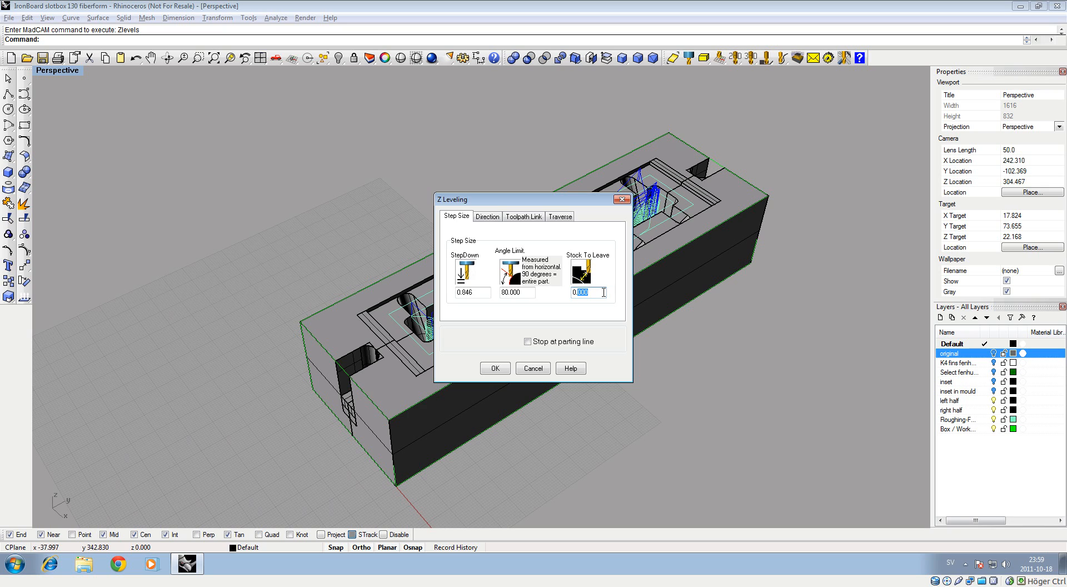
text(0.2)
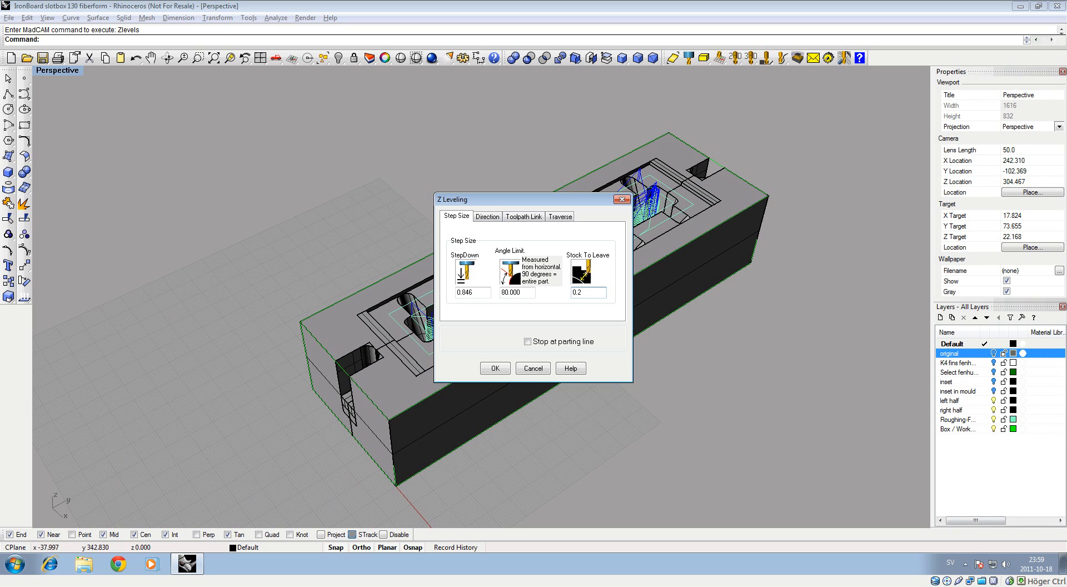
mouse_move(489, 224)
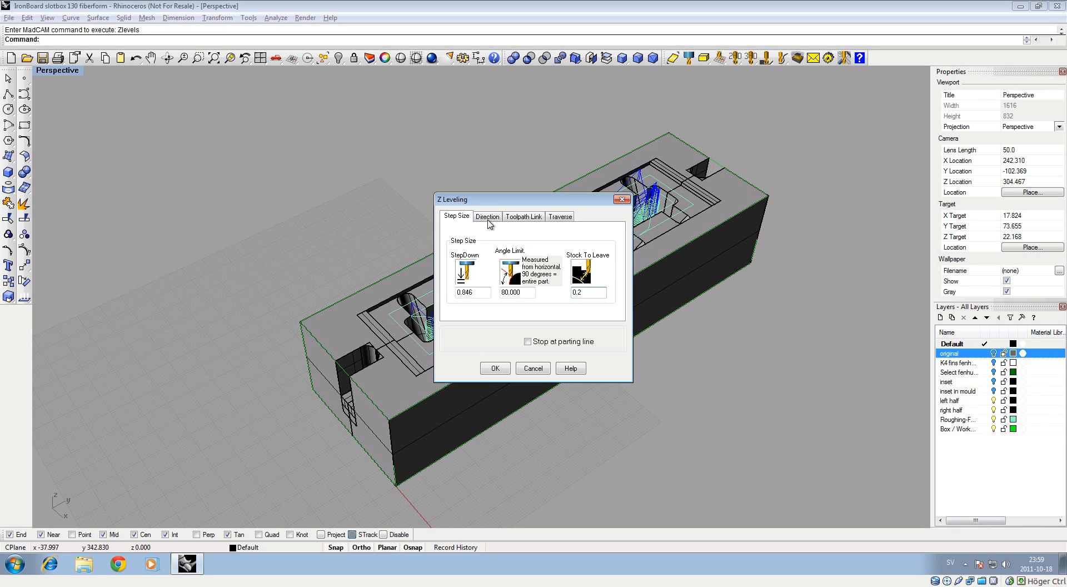
click(487, 216)
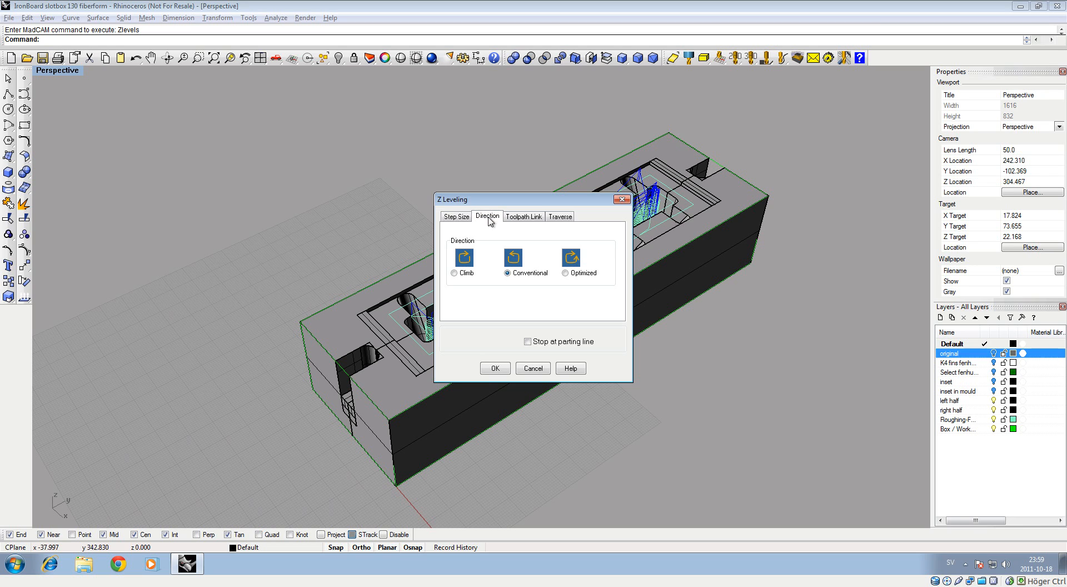
click(522, 215)
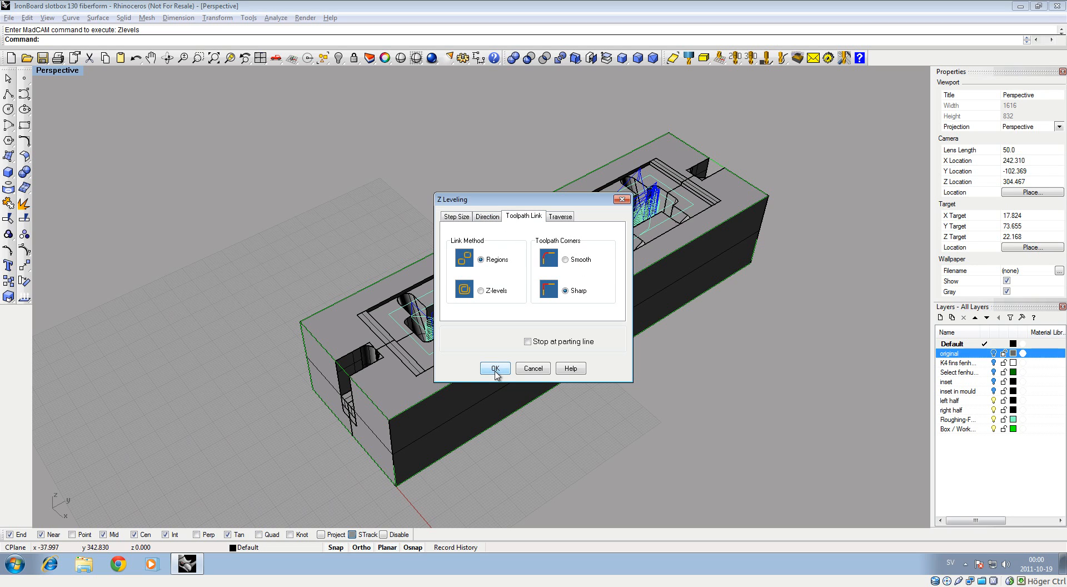
click(494, 369)
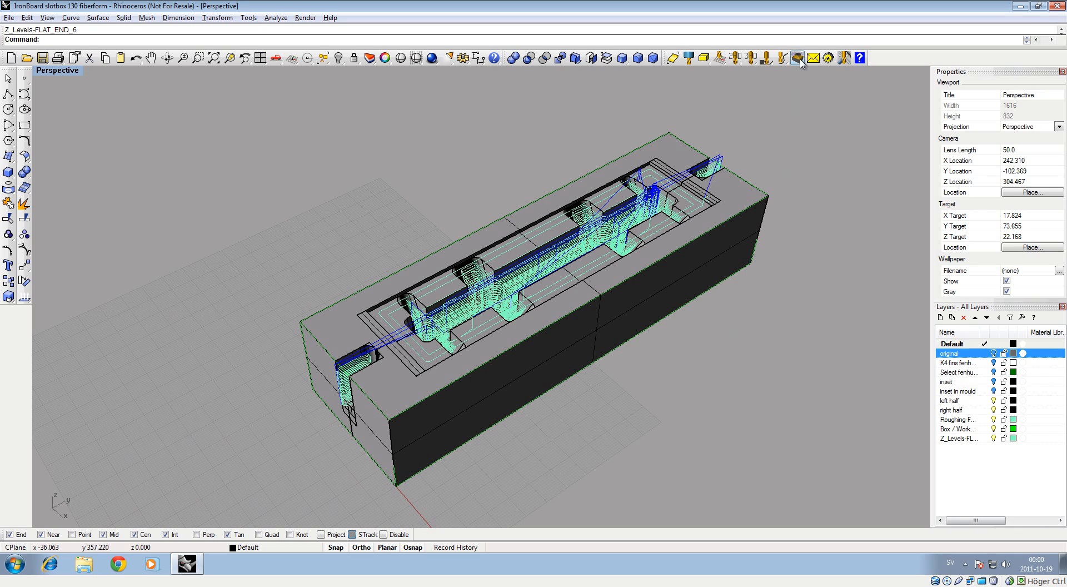
- Play the madCAM cut simulation of the roughing and Z-level passes, then close it
click(801, 58)
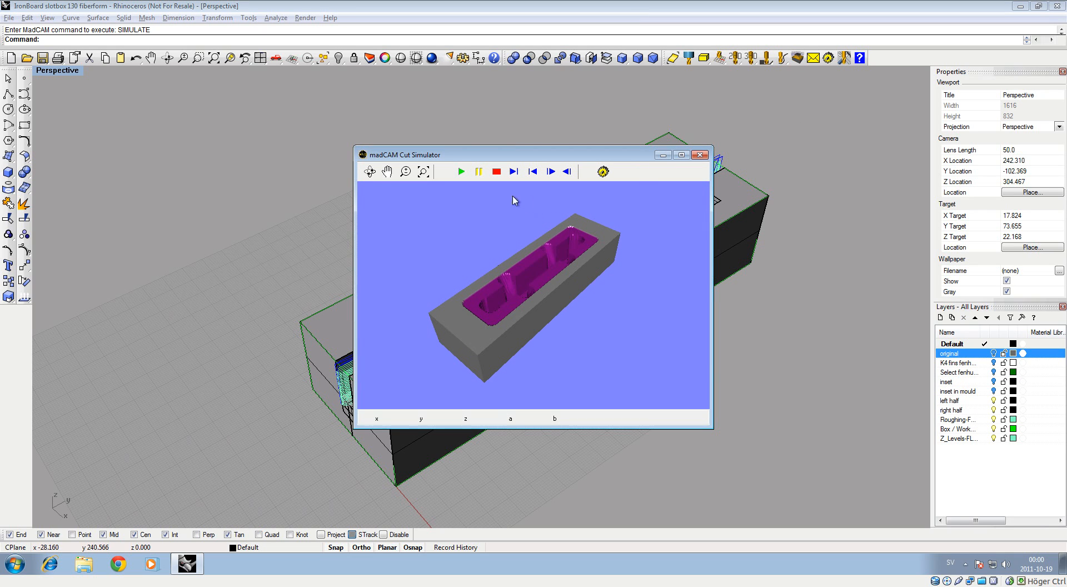
click(460, 171)
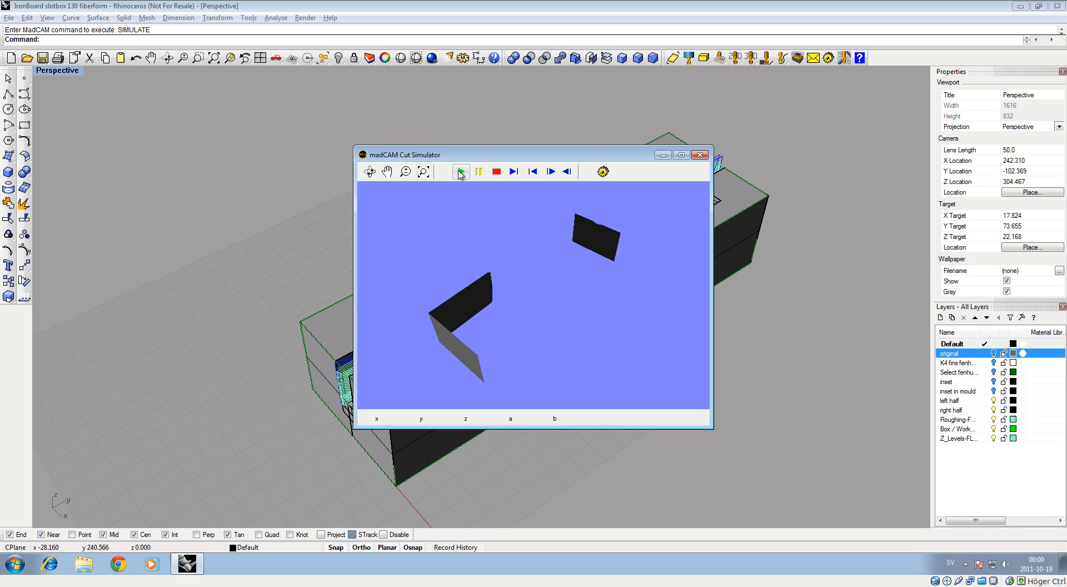
click(460, 171)
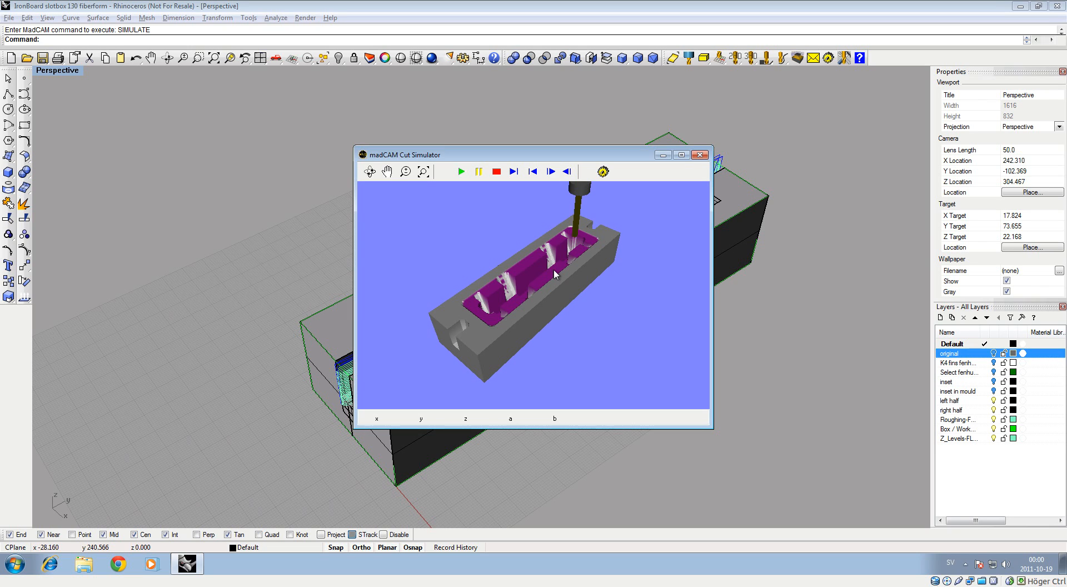
mouse_move(540, 291)
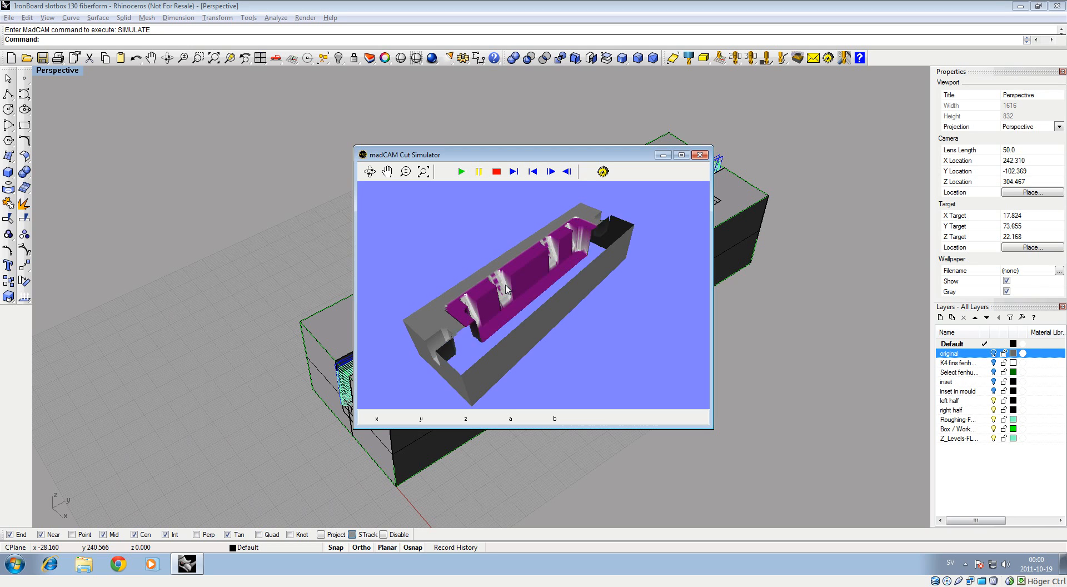
click(461, 170)
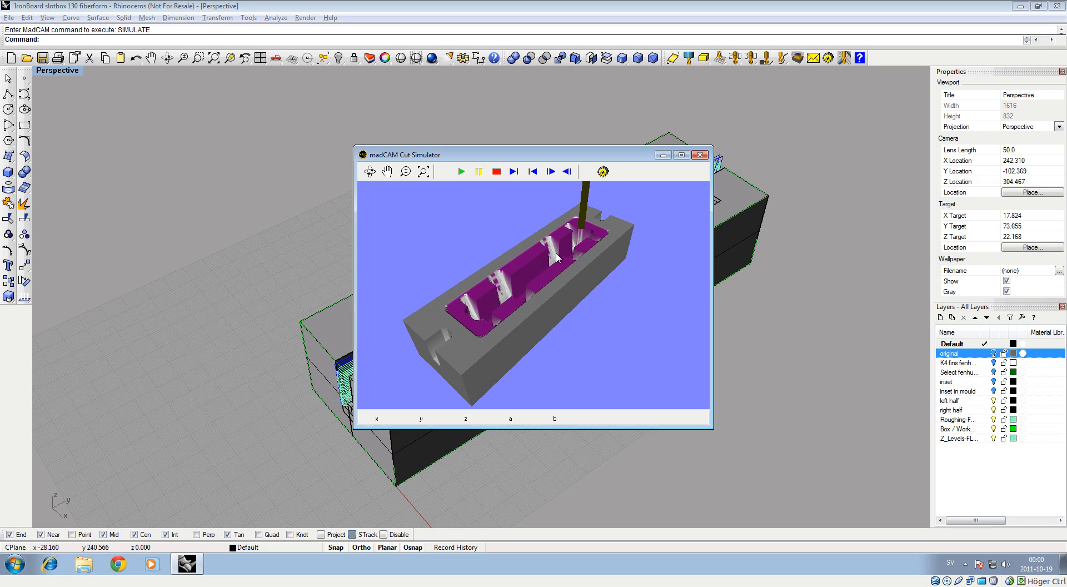
mouse_move(552, 245)
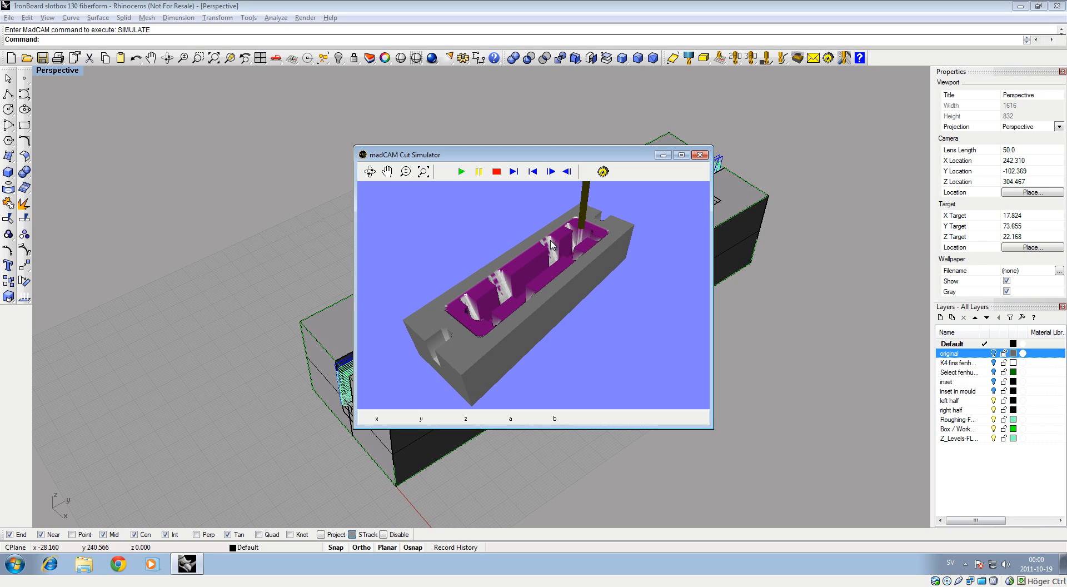
mouse_move(497, 307)
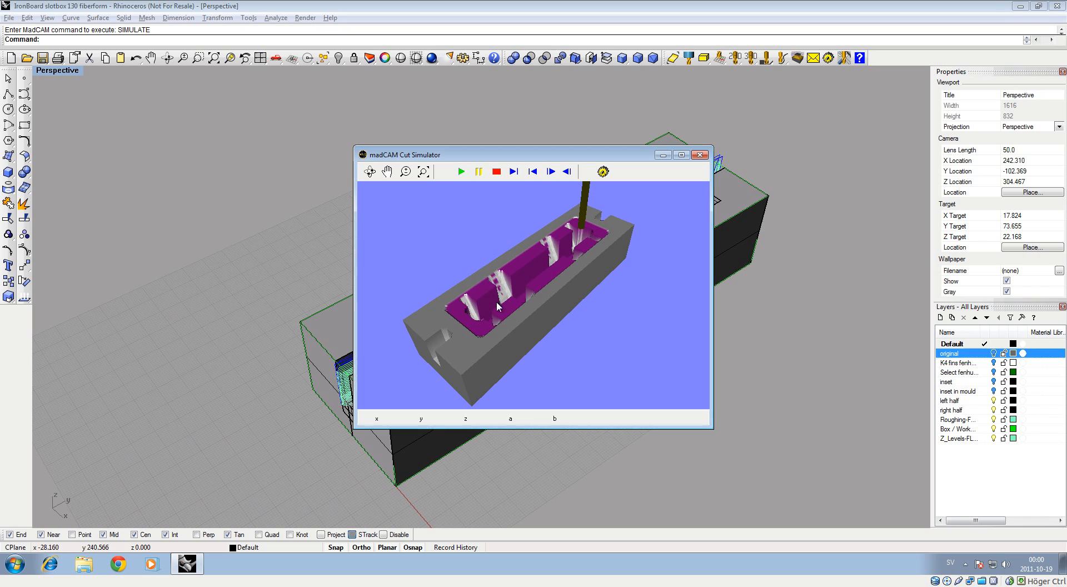
mouse_move(499, 318)
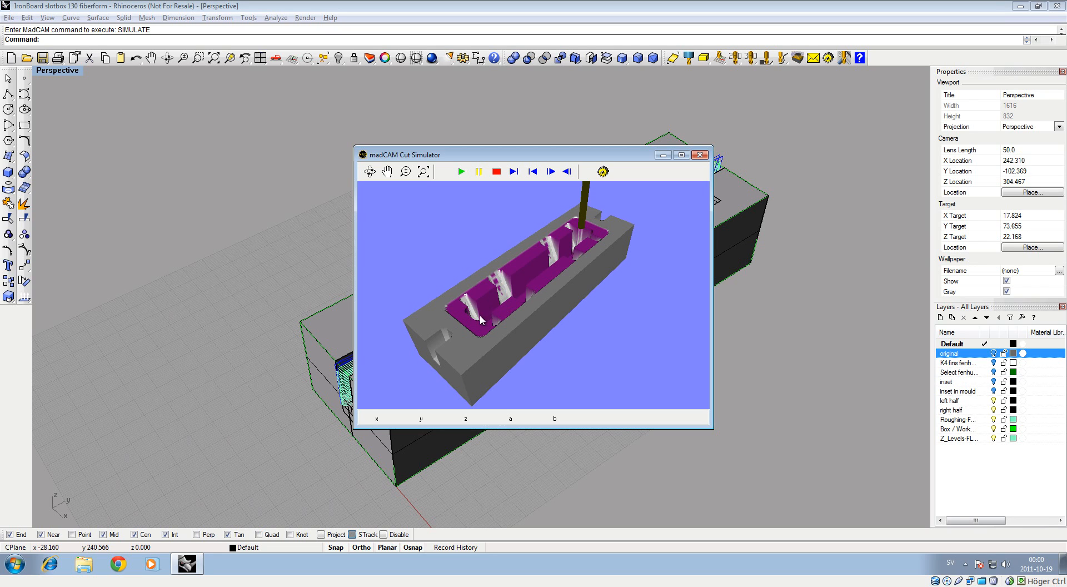
mouse_move(540, 270)
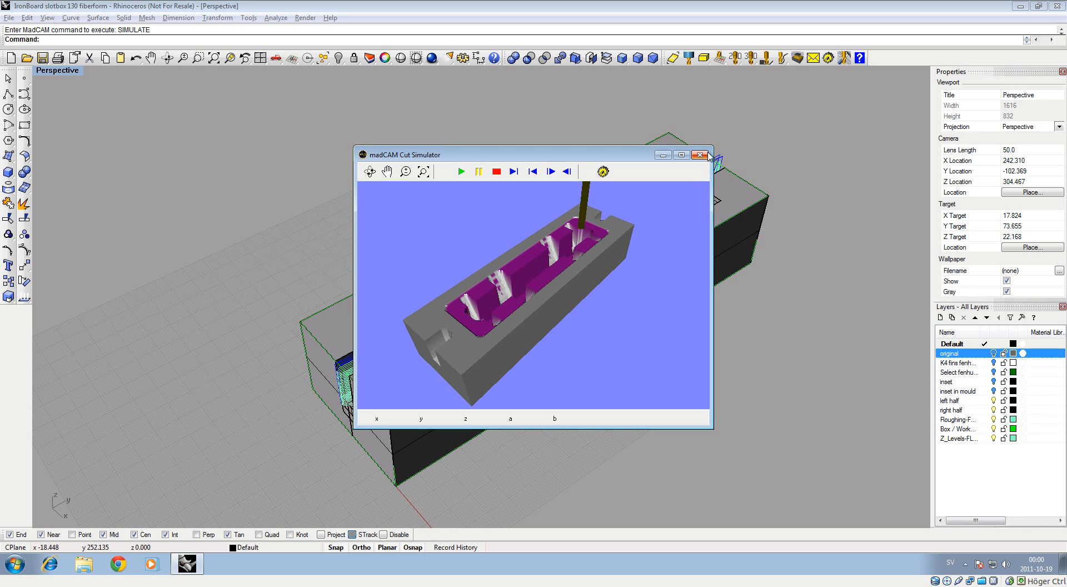
click(700, 154)
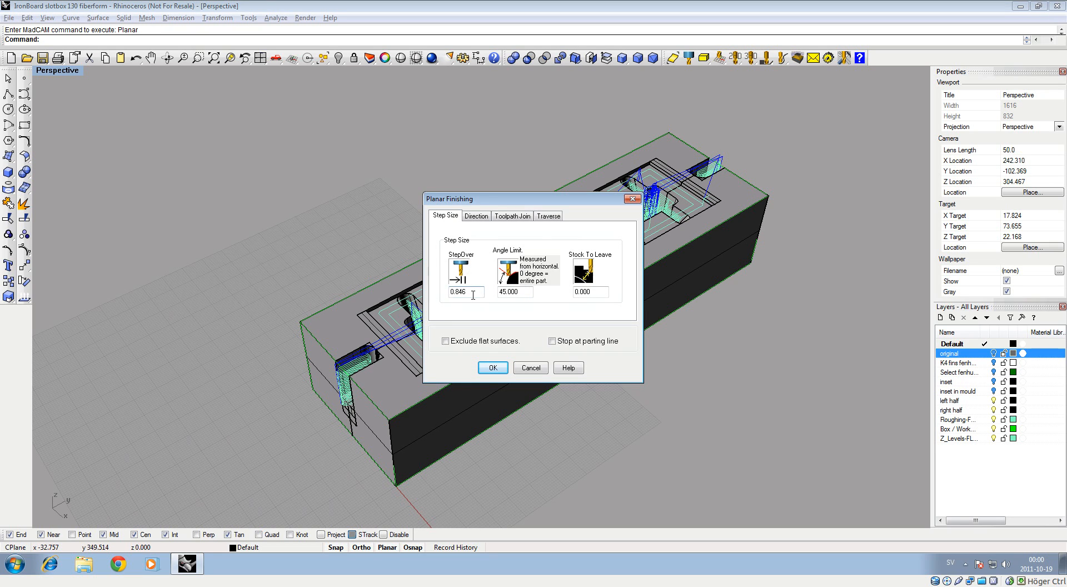
- Set planar finishing angle limit 0 and stock to leave 0, then generate the Planar-FLAT_END_6 toolpath
triple_click(513, 292)
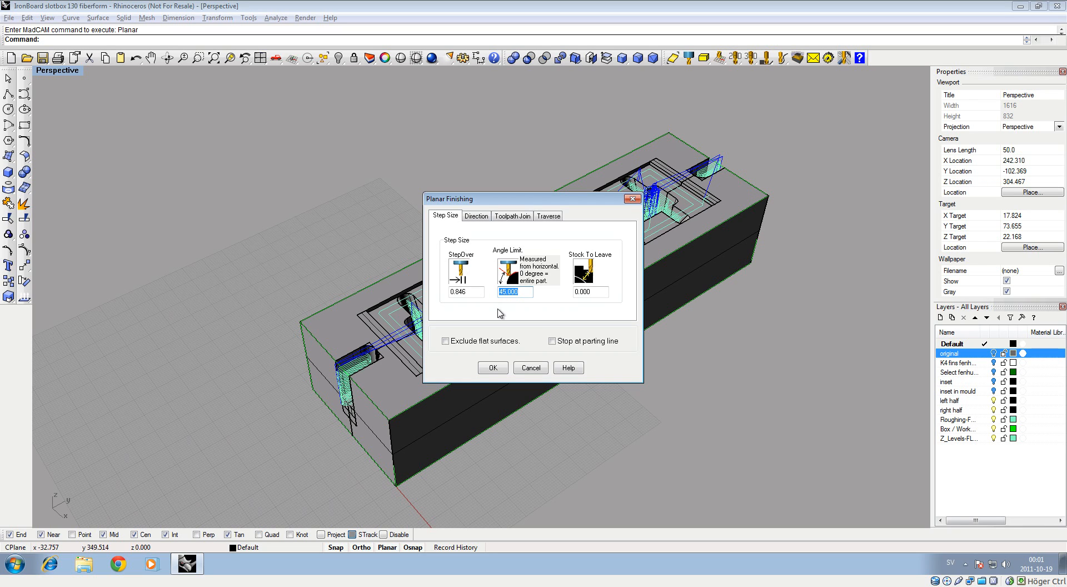
text(0)
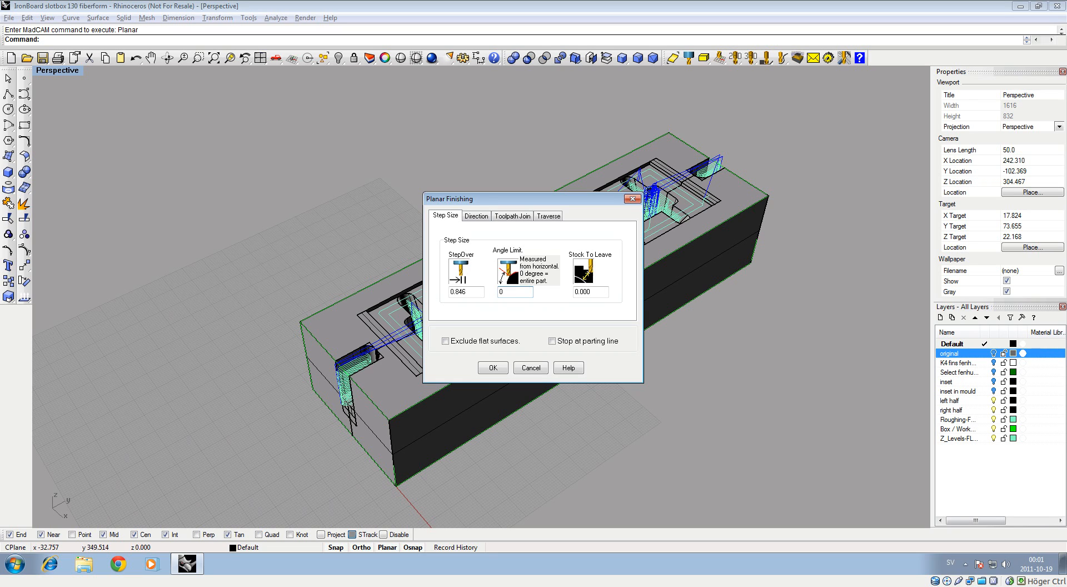
click(589, 291)
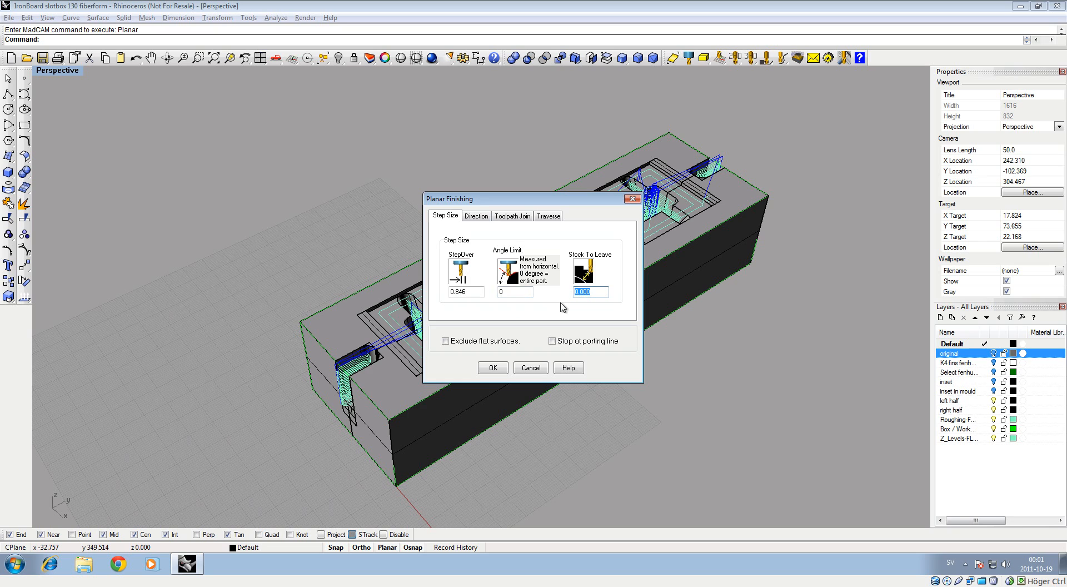
click(589, 292)
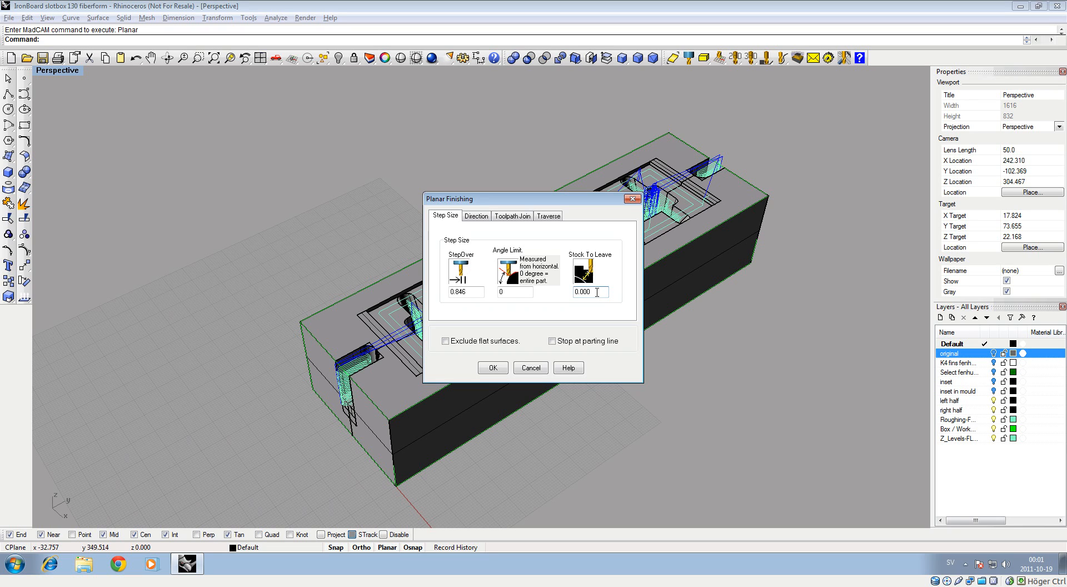
click(476, 215)
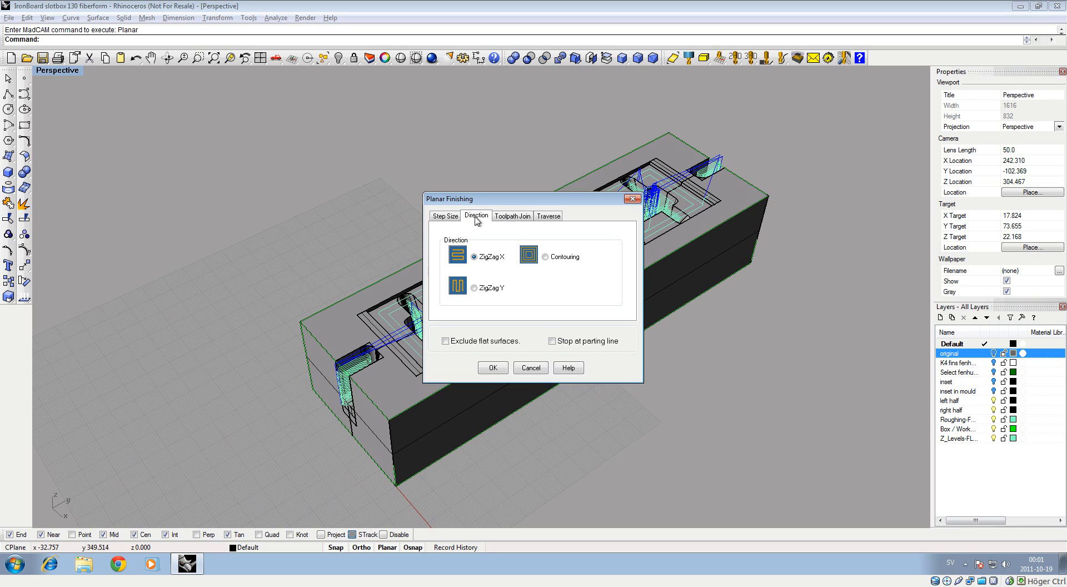
click(512, 216)
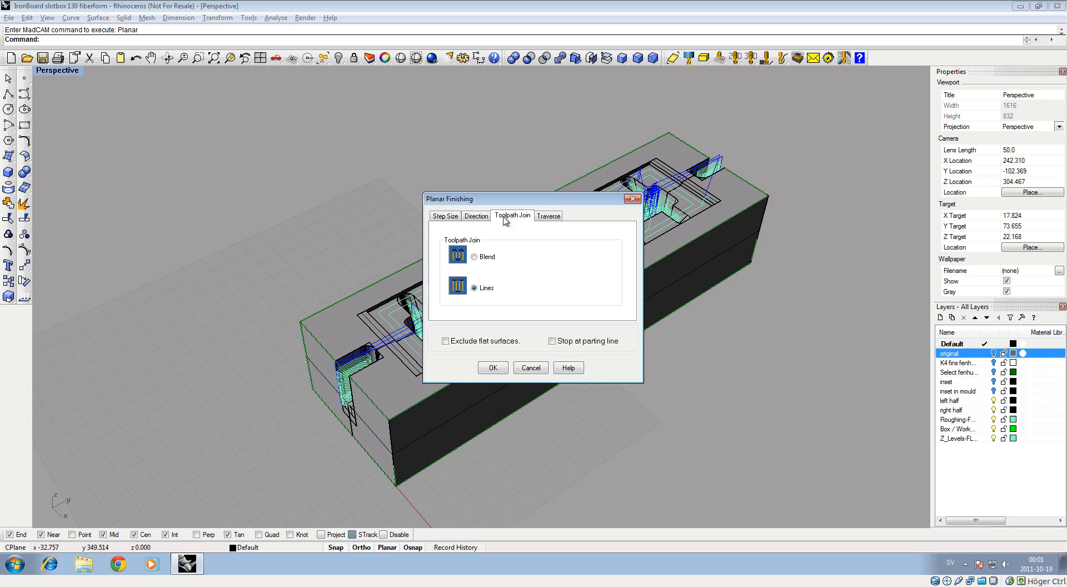
click(548, 215)
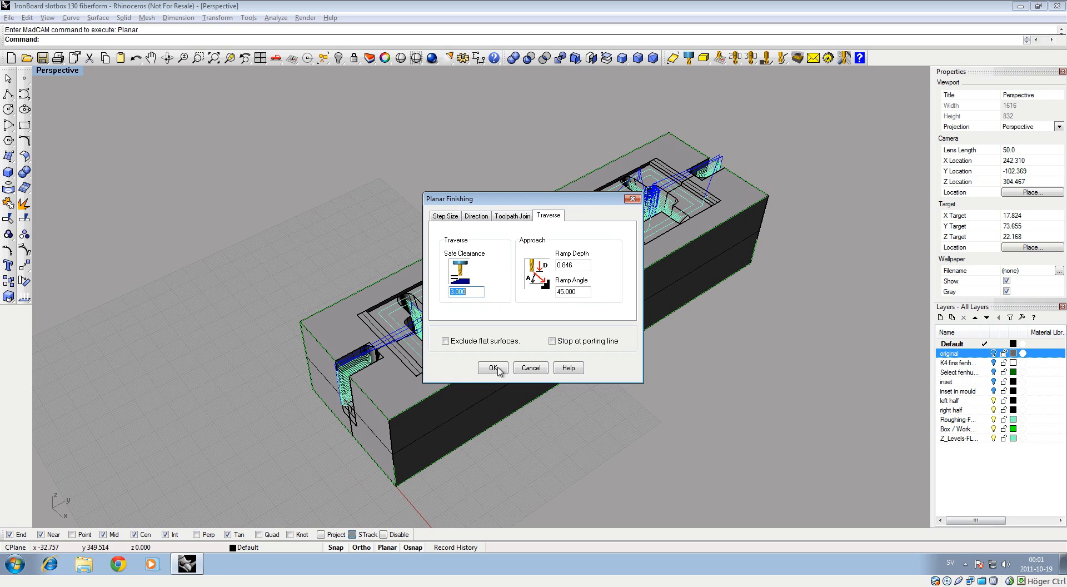
click(492, 368)
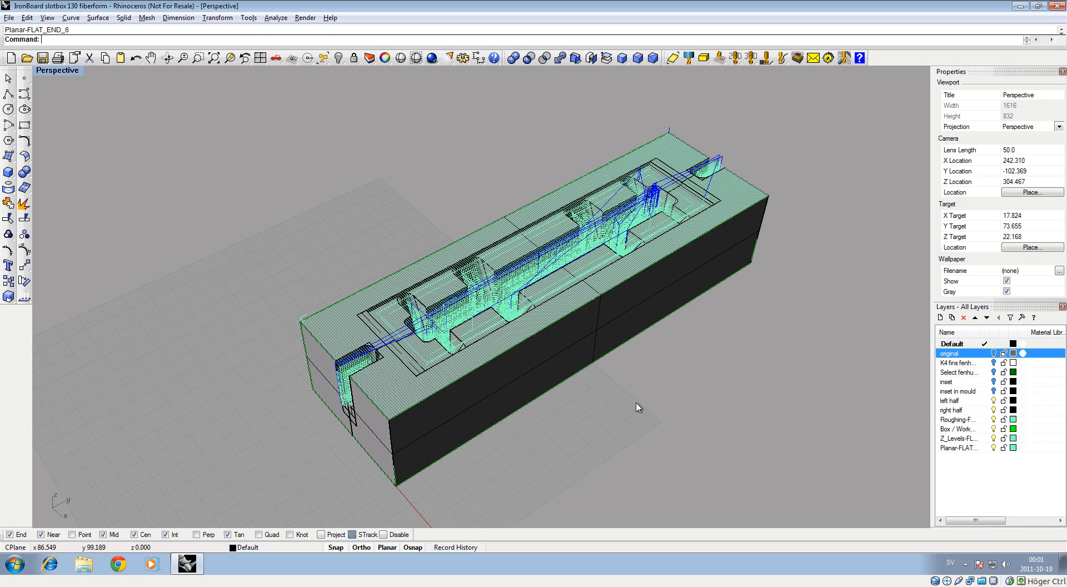
mouse_move(806, 201)
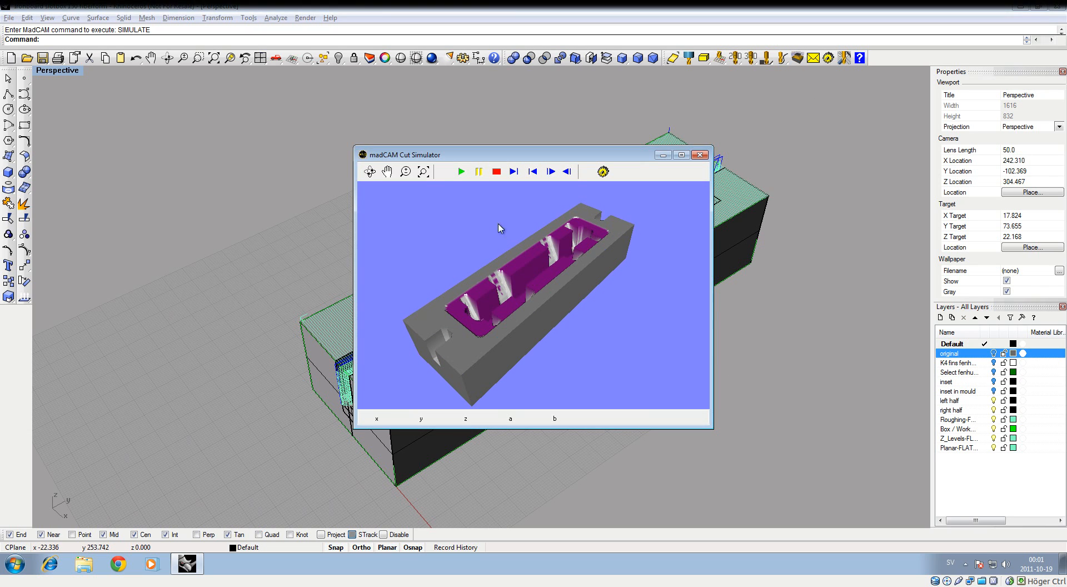
- Simulate all toolpaths including the planar finish, then close the simulator
click(461, 171)
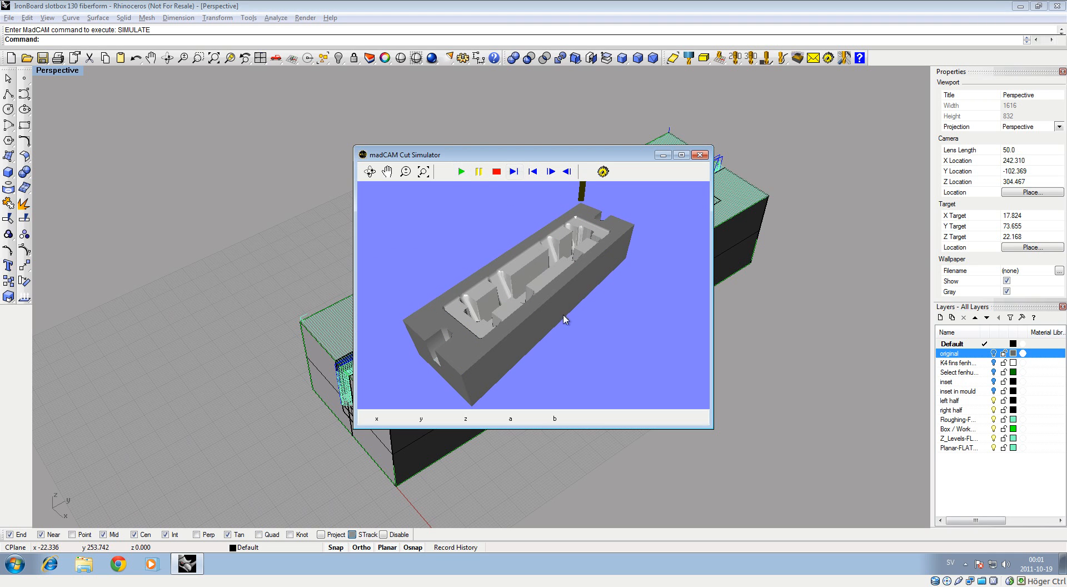
mouse_move(588, 286)
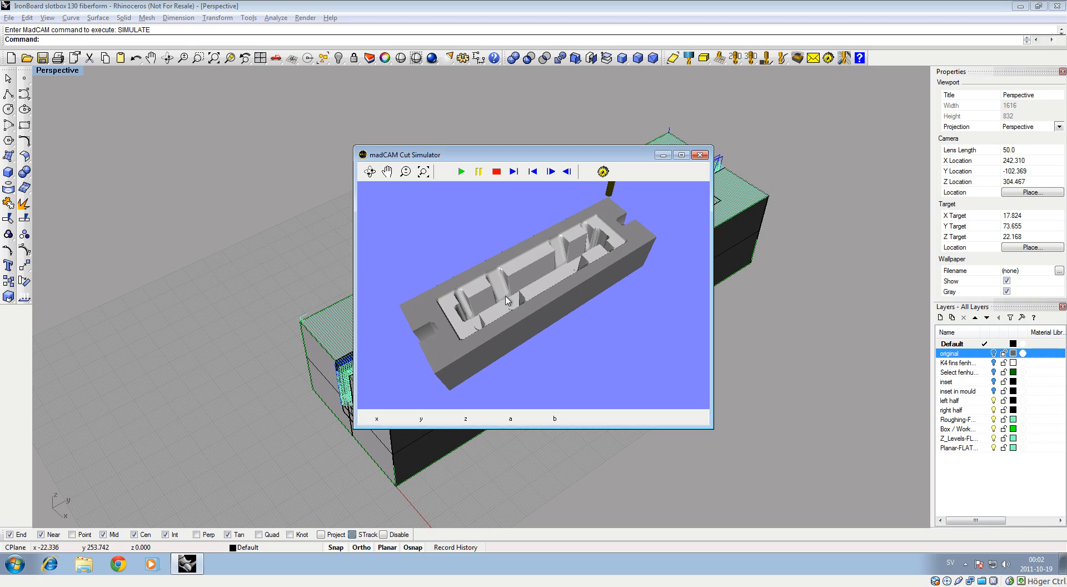
mouse_move(559, 244)
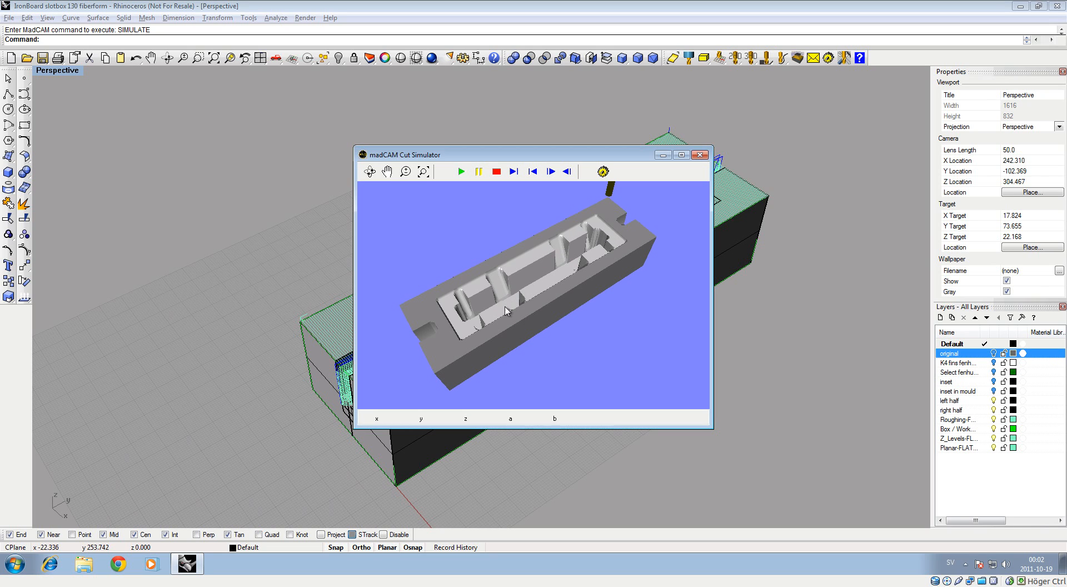
mouse_move(627, 273)
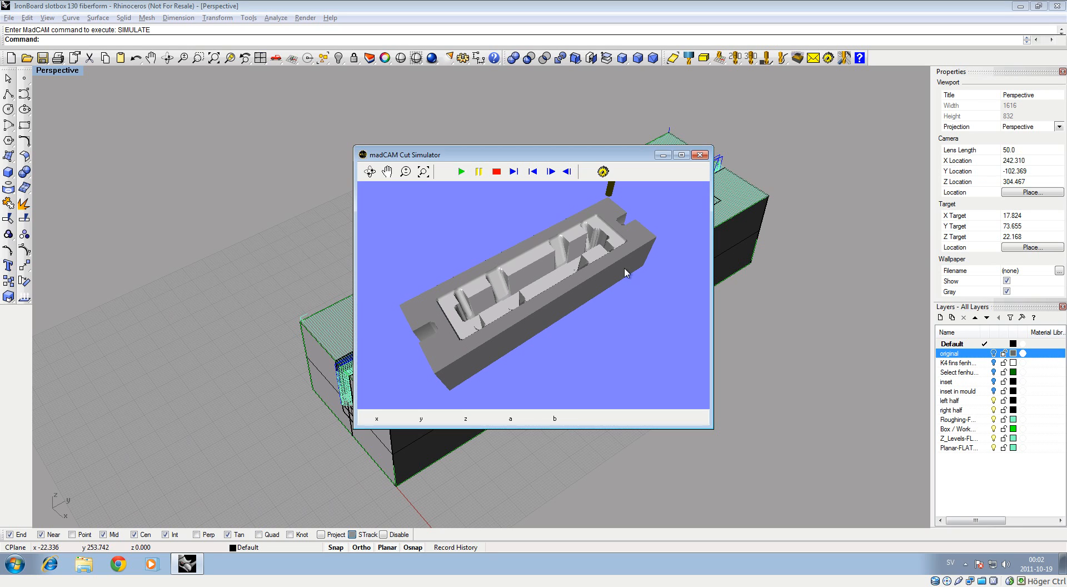
mouse_move(689, 212)
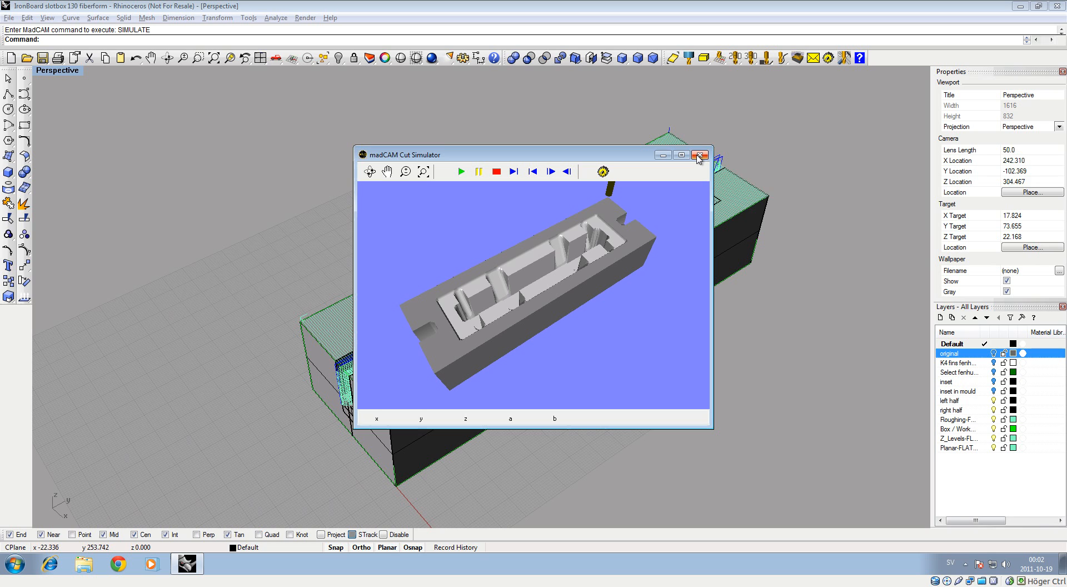
click(699, 155)
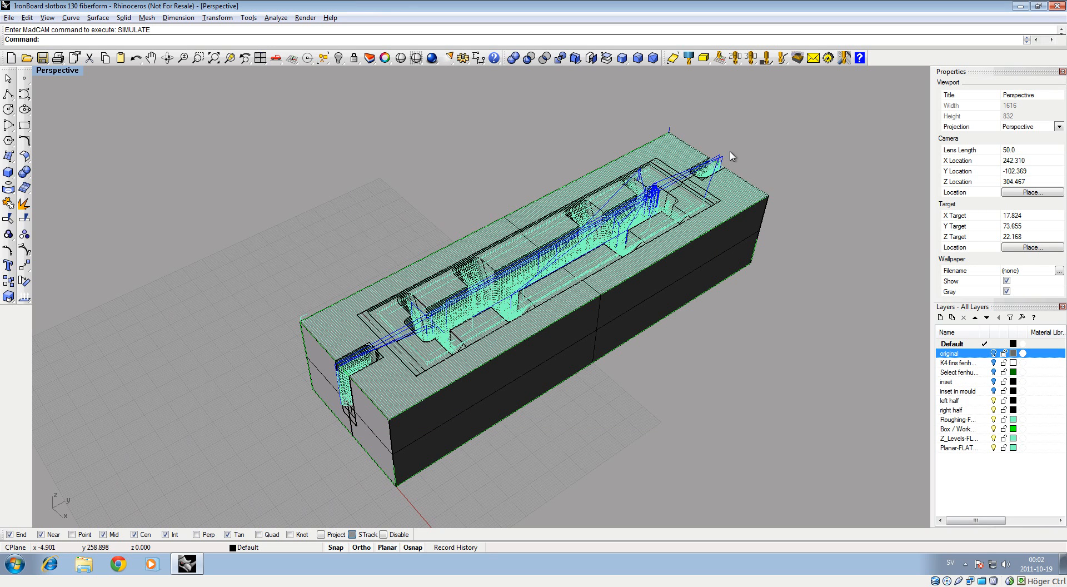
mouse_move(800, 96)
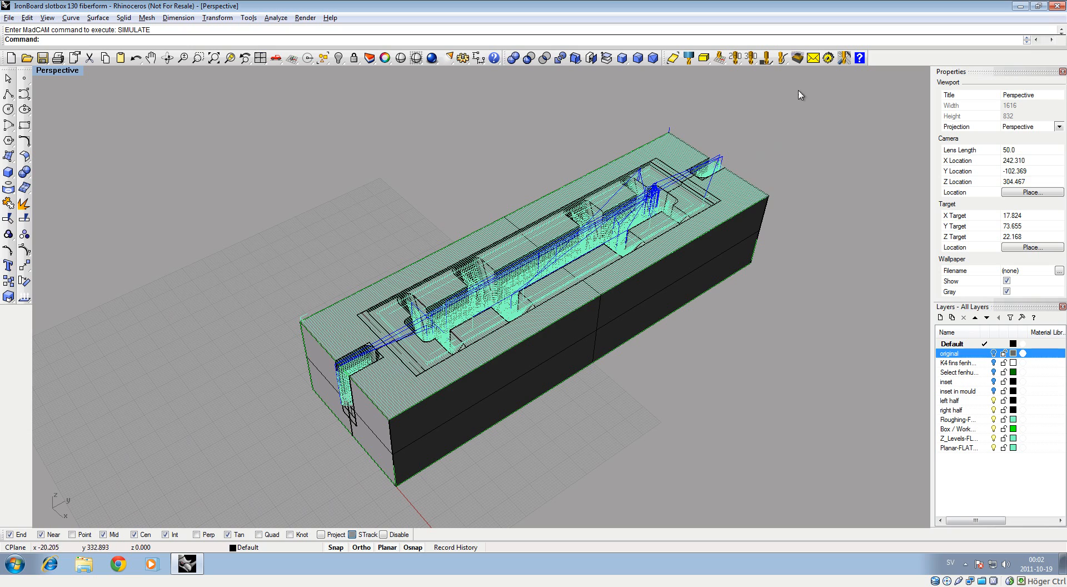
mouse_move(812, 58)
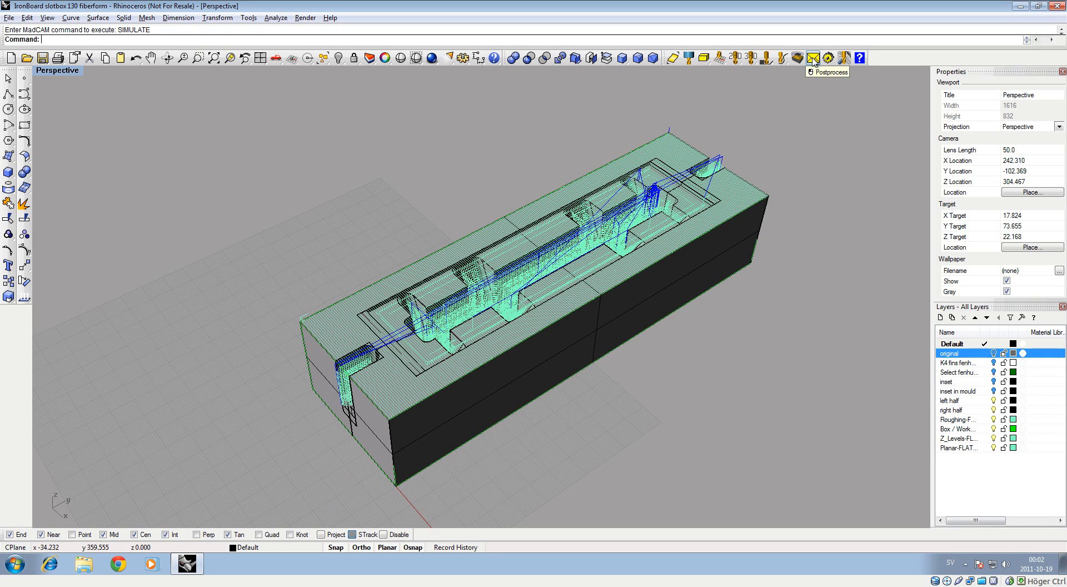